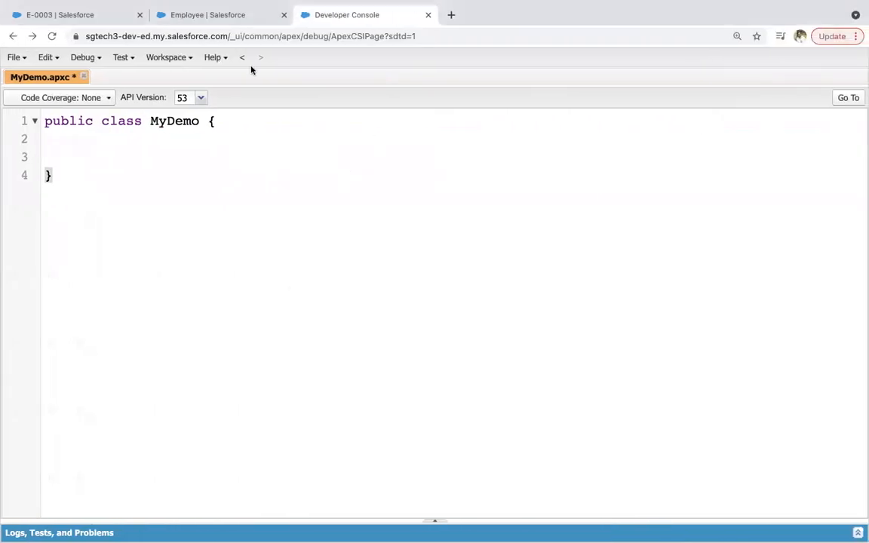
Step: Show the Employee object's Fields & Relationships list in Object Manager
{"action": "left_click", "coordinate": [208, 15]}
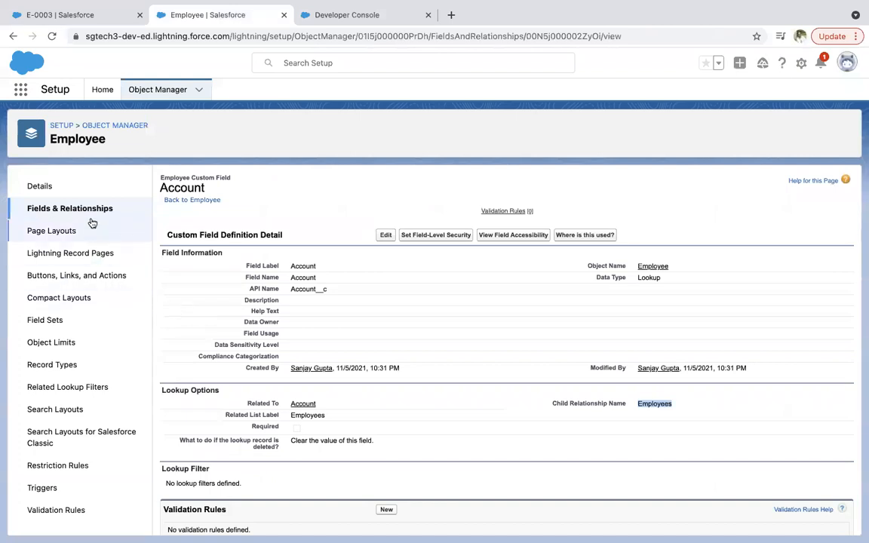
{"action": "left_click", "coordinate": [70, 208]}
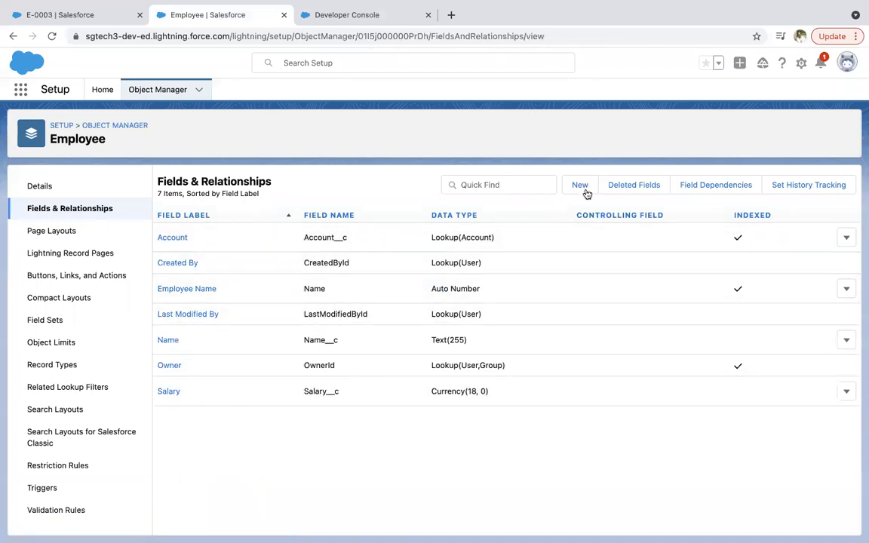
Step: Create a Phone-type custom field labelled Phone on Employee, visible to all profiles, and save it
{"action": "left_click", "coordinate": [579, 184]}
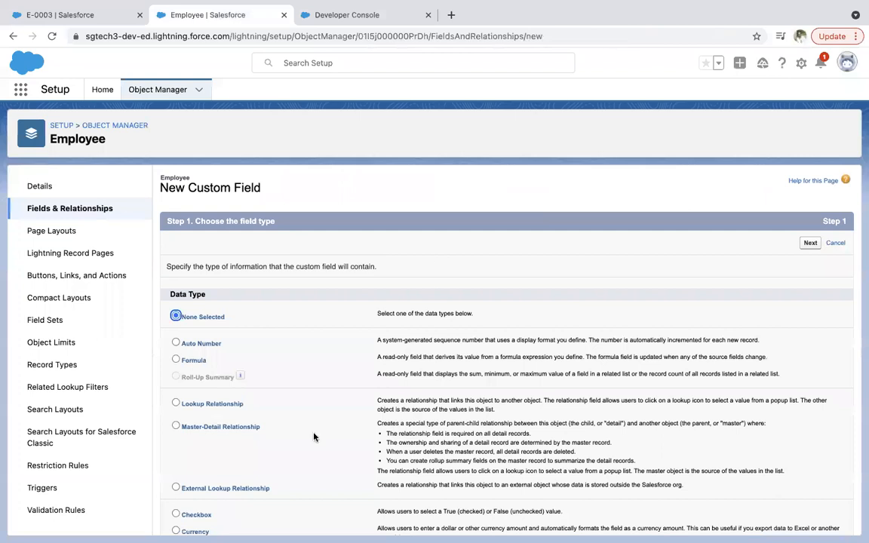
{"action": "scroll", "scroll_direction": "down", "scroll_amount": 3}
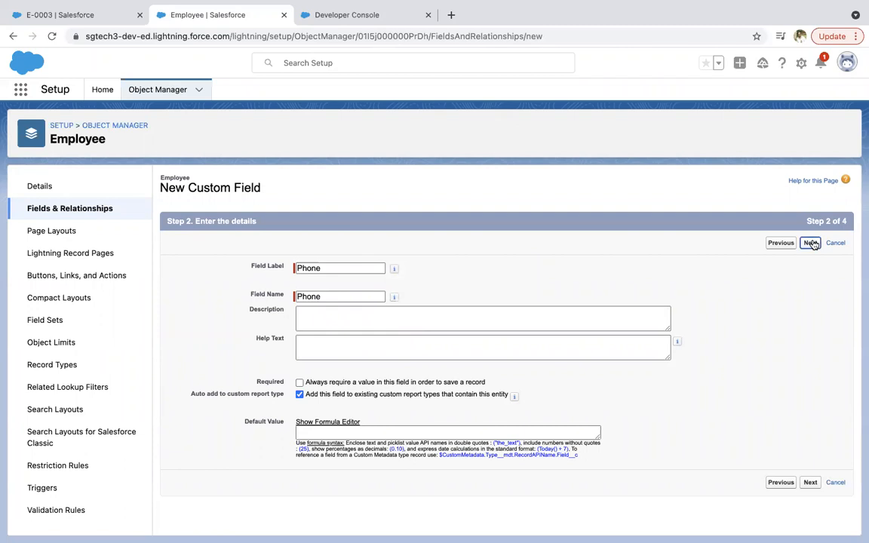
{"action": "left_click", "coordinate": [809, 242]}
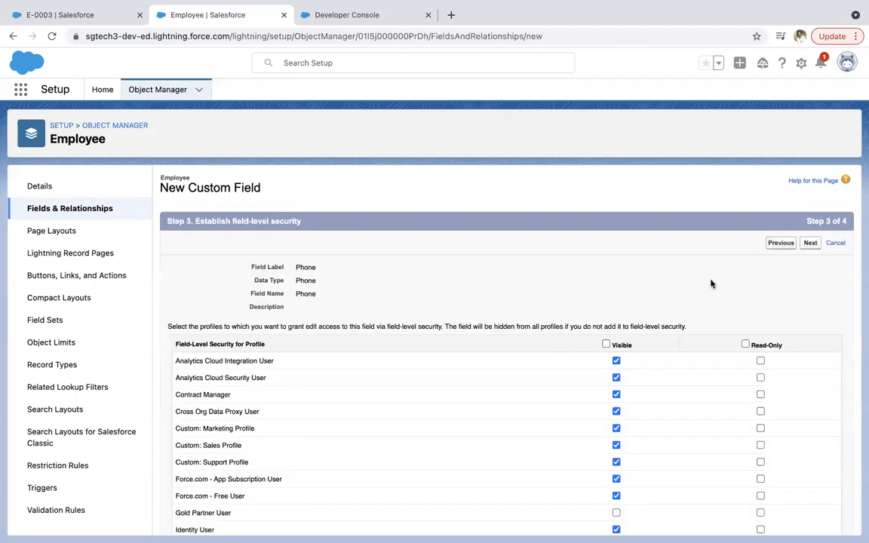
{"action": "left_click", "coordinate": [606, 344]}
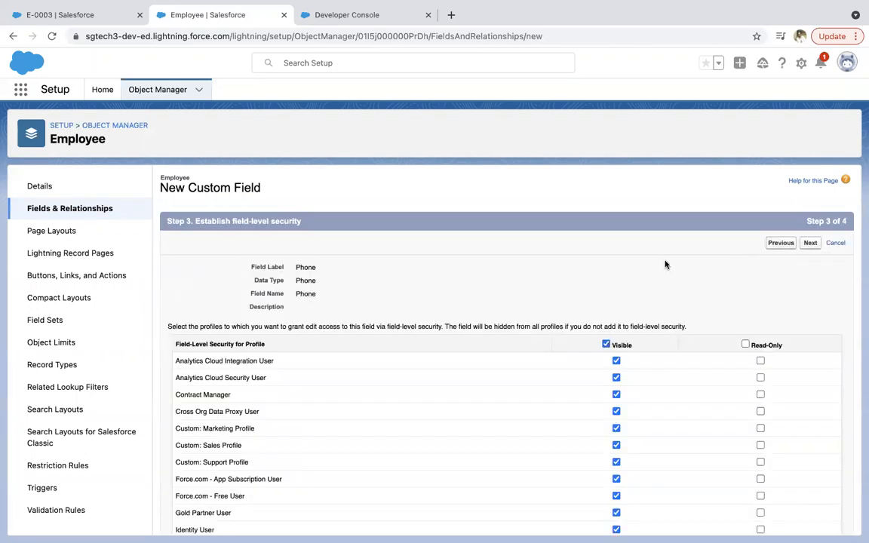
{"action": "left_click", "coordinate": [808, 242]}
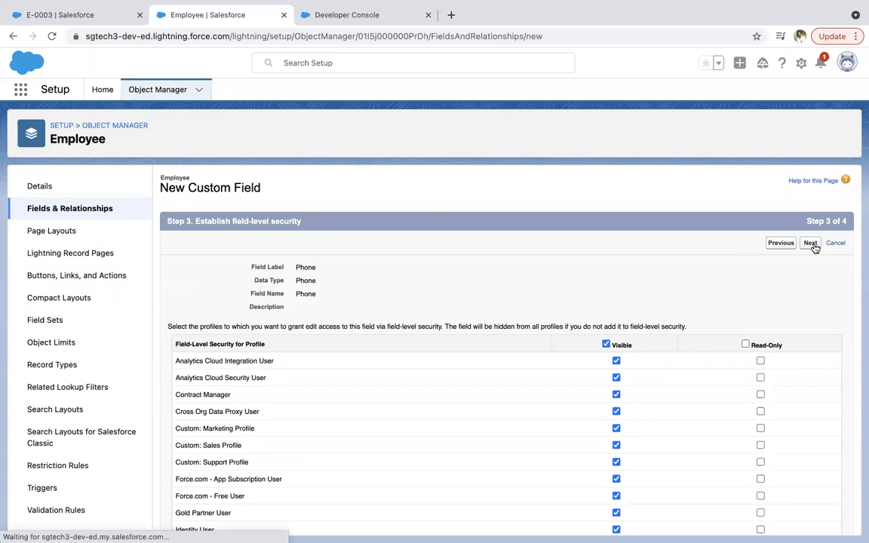
{"action": "left_click", "coordinate": [810, 241]}
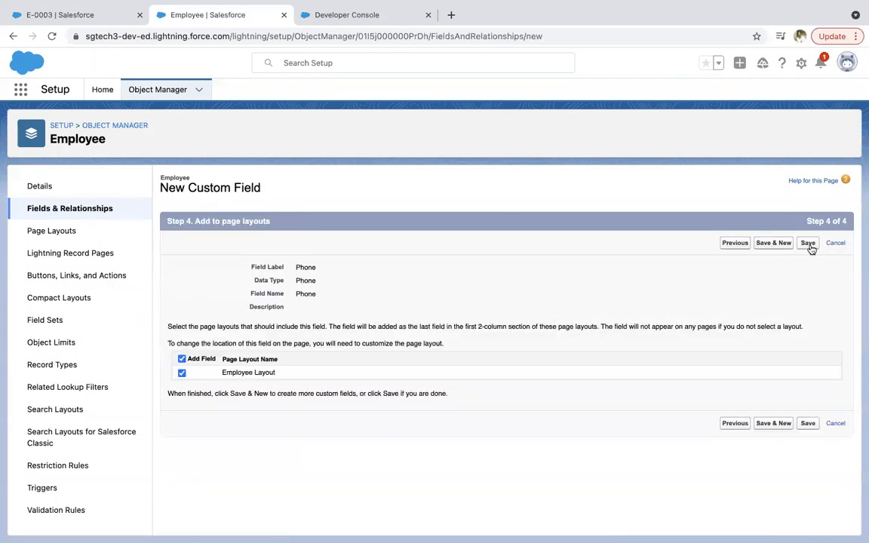
{"action": "left_click", "coordinate": [807, 241]}
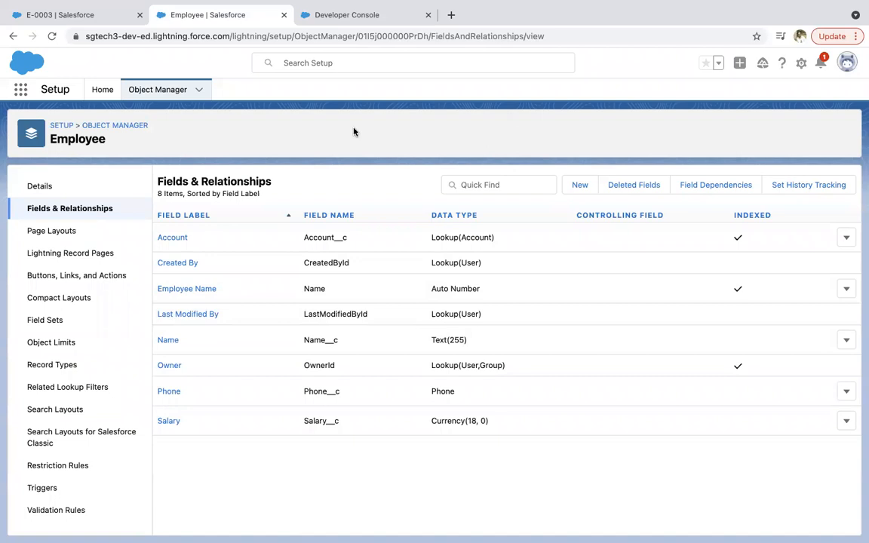
Step: In the Developer Console query editor, write SELECT Id, Phone__c, Account FROM Employee__c
{"action": "left_click", "coordinate": [347, 15]}
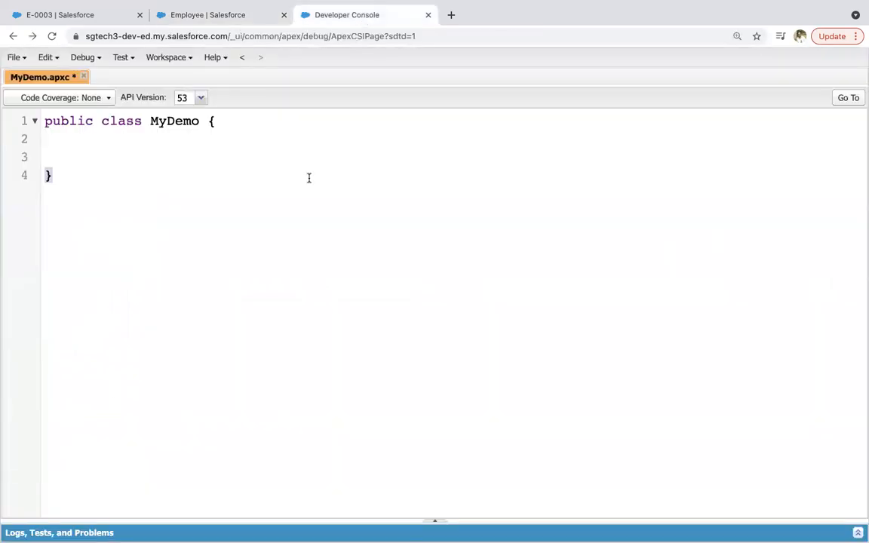
{"action": "mouse_move", "coordinate": [431, 519]}
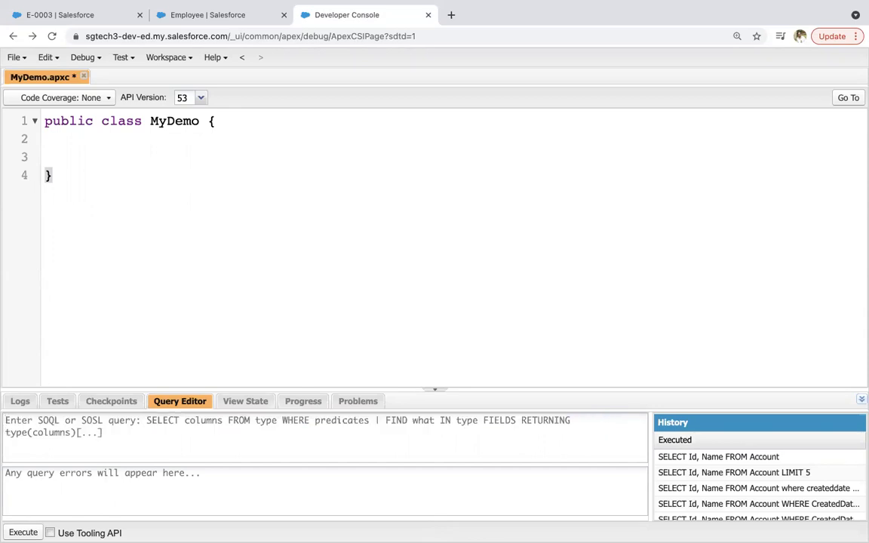
{"action": "type", "text": "SELECGt"}
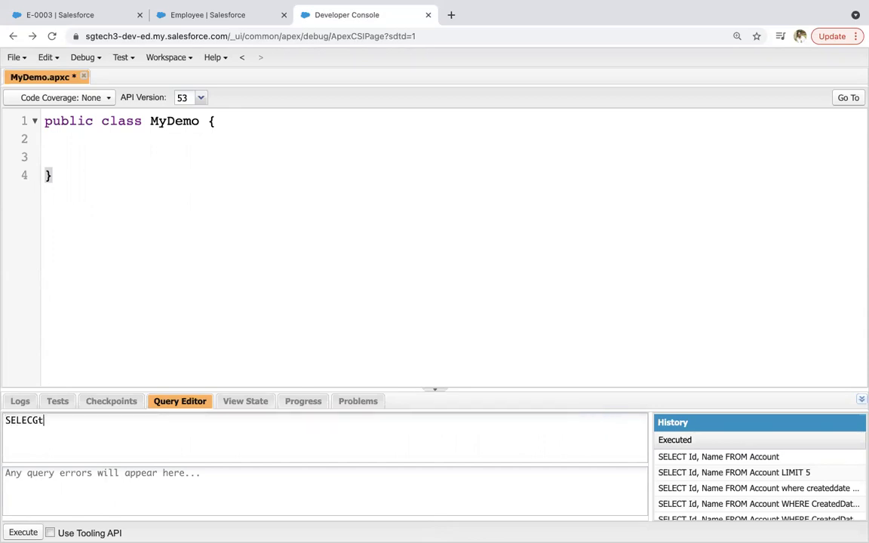
{"action": "key", "text": "BackSpace"}
{"action": "type", "text": "T Id, Phone"}
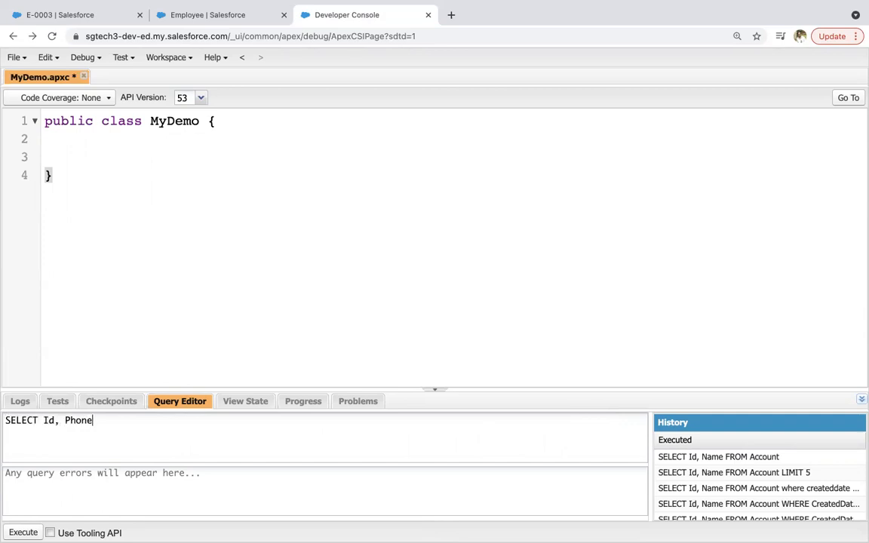
{"action": "type", "text": "__c F"}
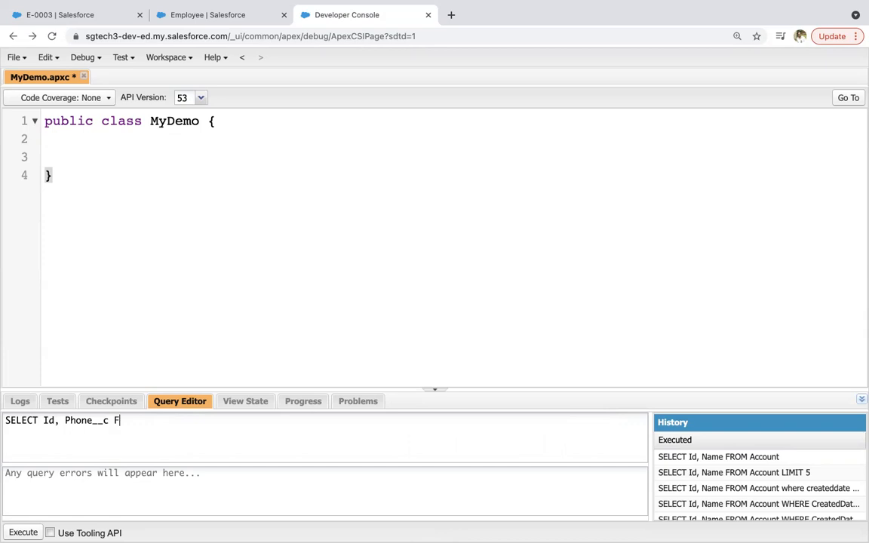
{"action": "type", "text": "ROM E"}
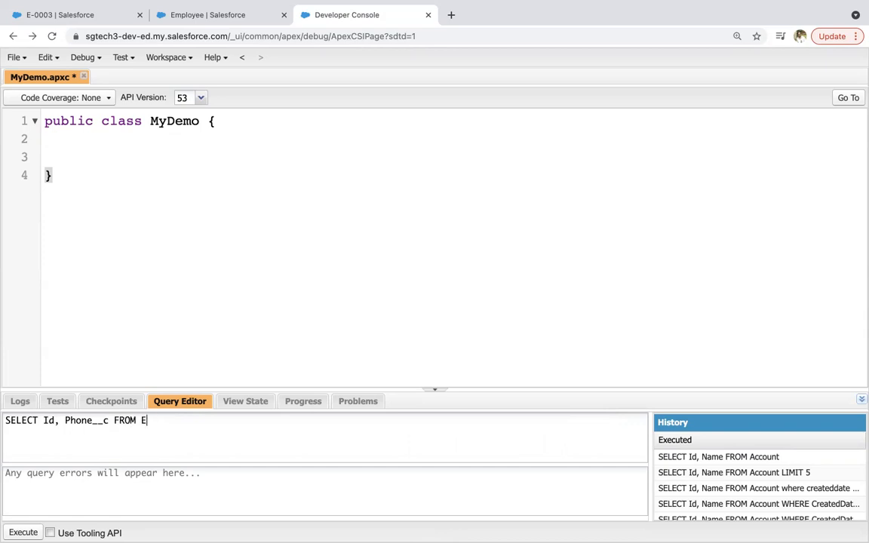
{"action": "type", "text": "mployee__c"}
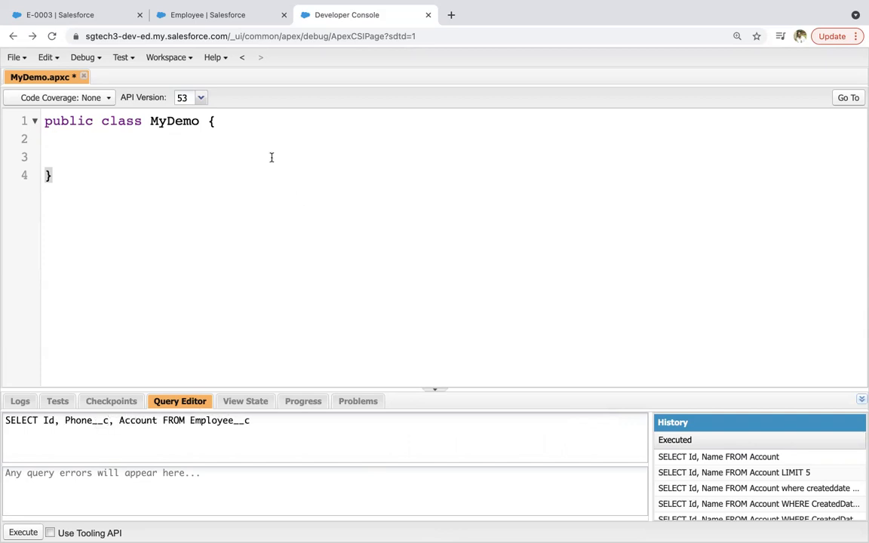
Step: After checking the Account lookup field, change the query to select Account__r.Phone
{"action": "left_click", "coordinate": [219, 15]}
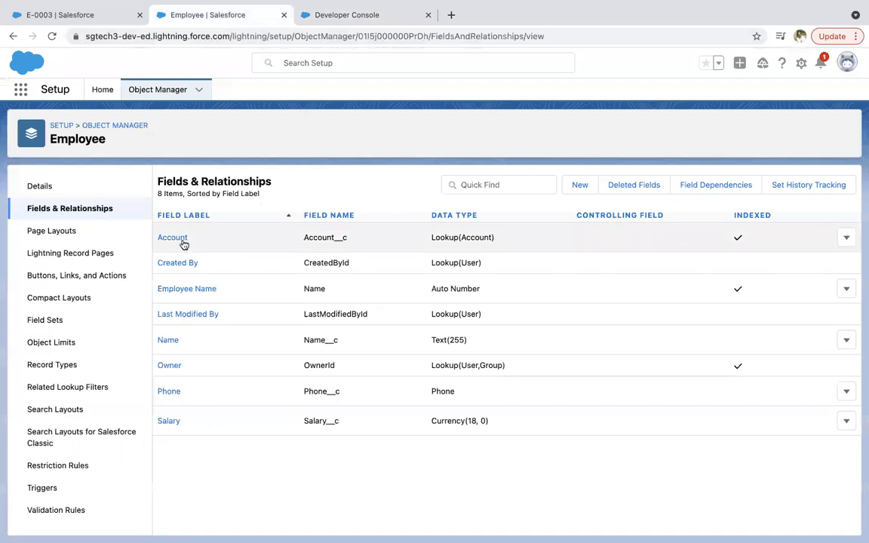
{"action": "left_click", "coordinate": [172, 237]}
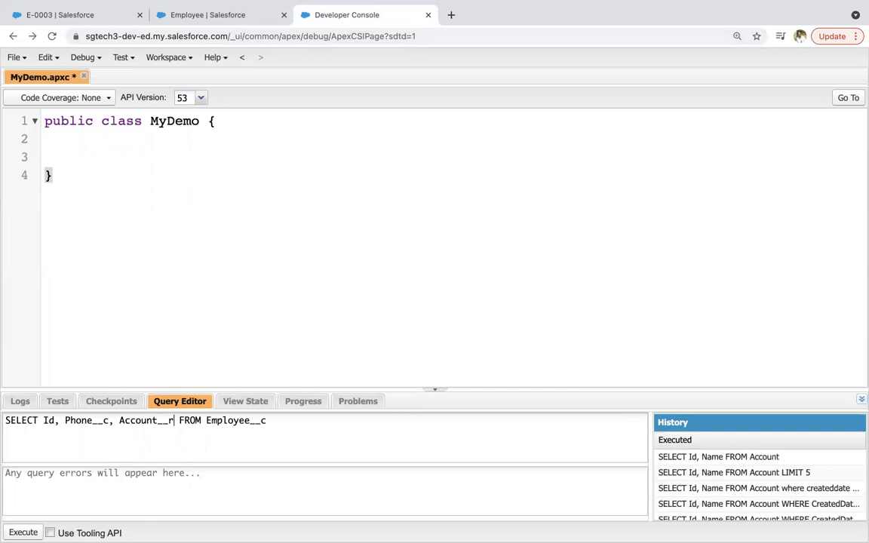
{"action": "type", "text": ".Phone"}
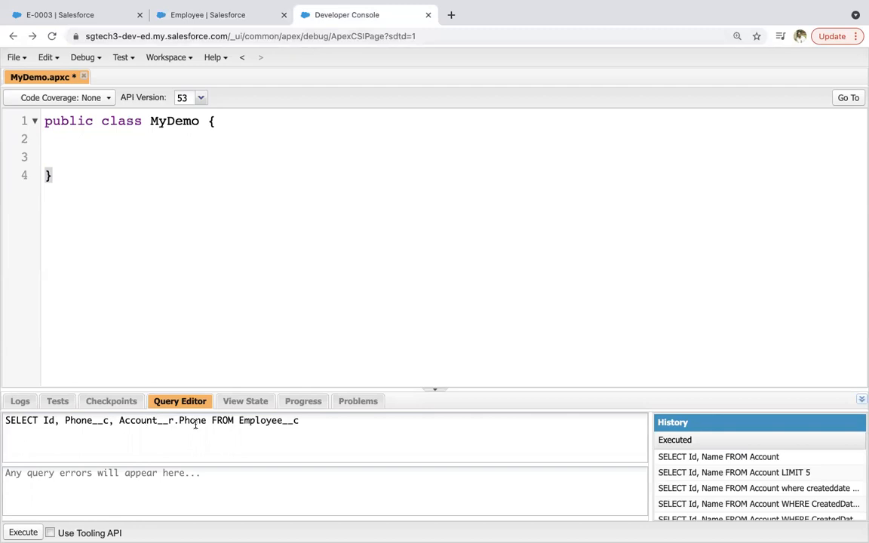
Step: Execute the Employee query and view the three result rows with account phone 123456
{"action": "left_click", "coordinate": [22, 532]}
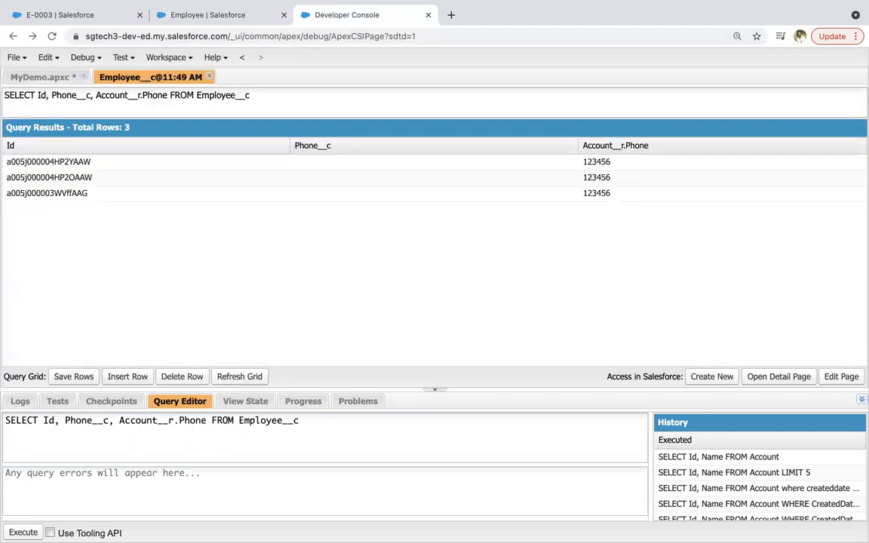
{"action": "left_click", "coordinate": [57, 161]}
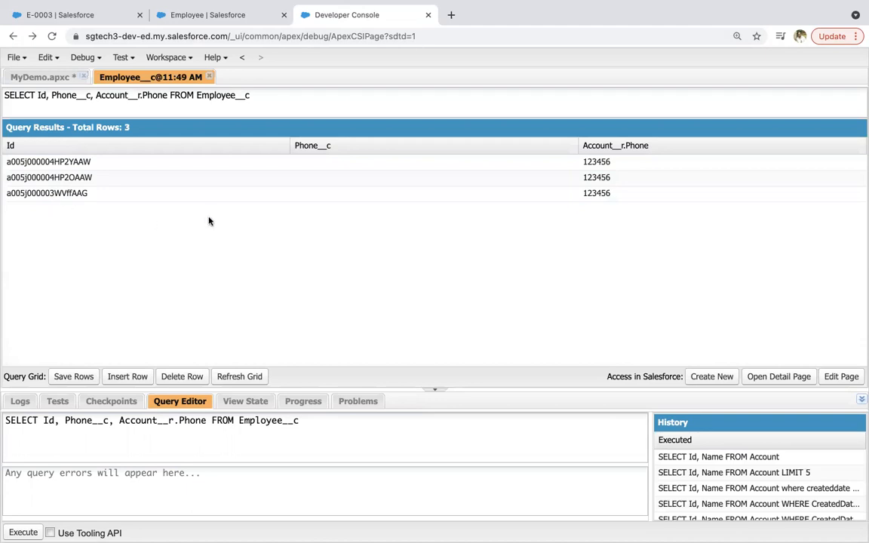
{"action": "mouse_move", "coordinate": [320, 215]}
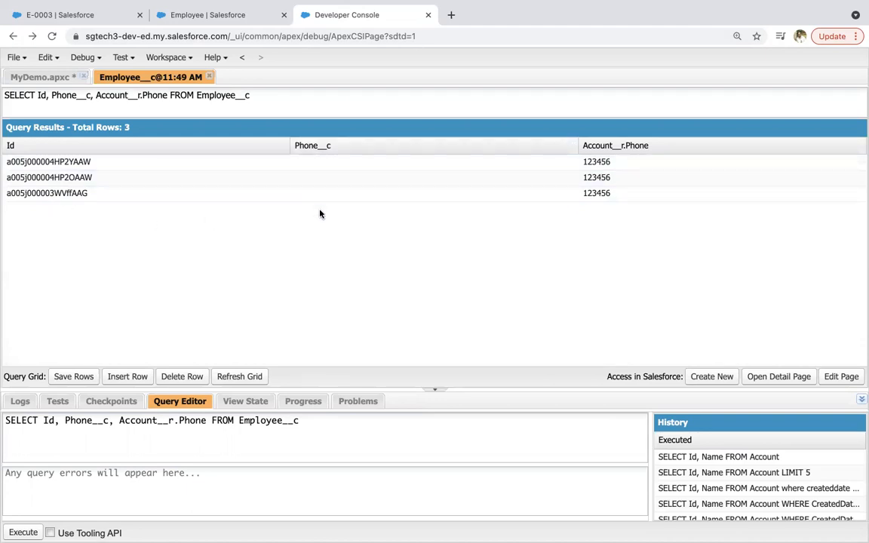
{"action": "mouse_move", "coordinate": [634, 226]}
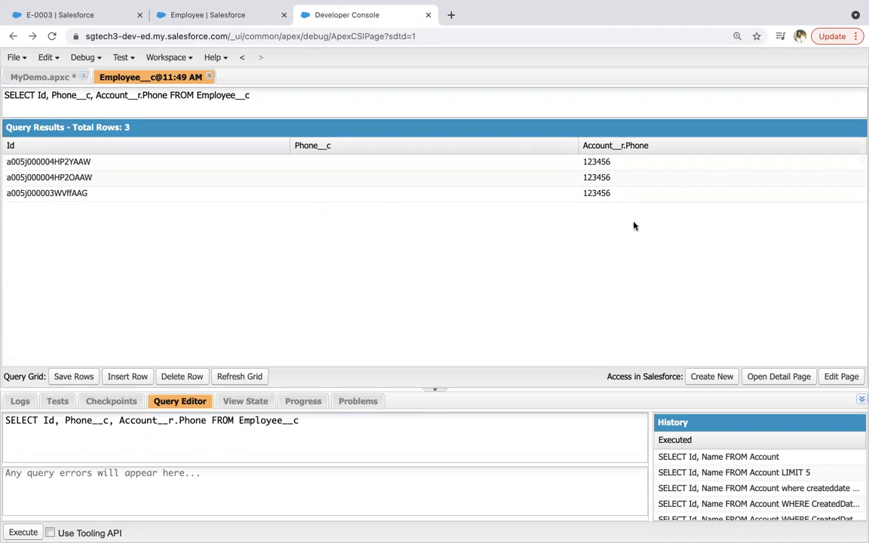
{"action": "mouse_move", "coordinate": [601, 230]}
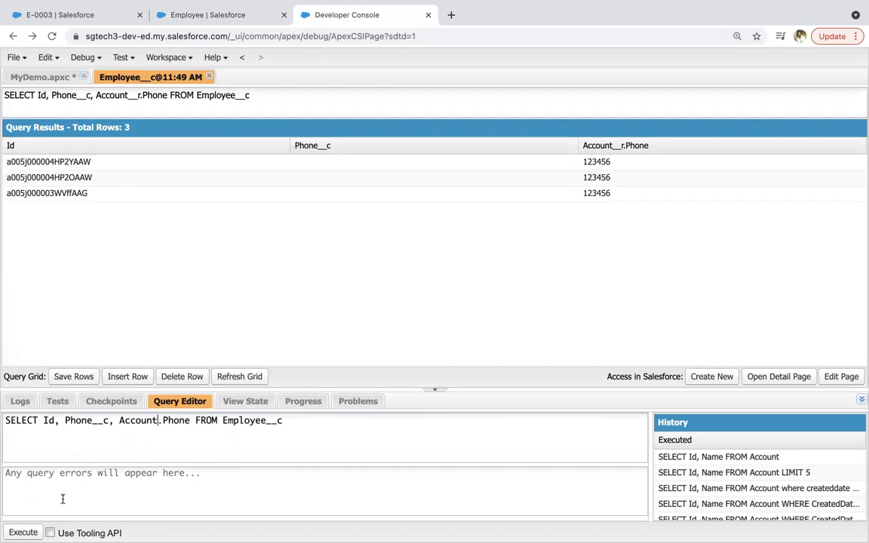
Step: Rerun the query with Account.Phone, hit the error, and select the relationship name to fix it
{"action": "left_click", "coordinate": [22, 533]}
{"action": "type", "text": "__r"}
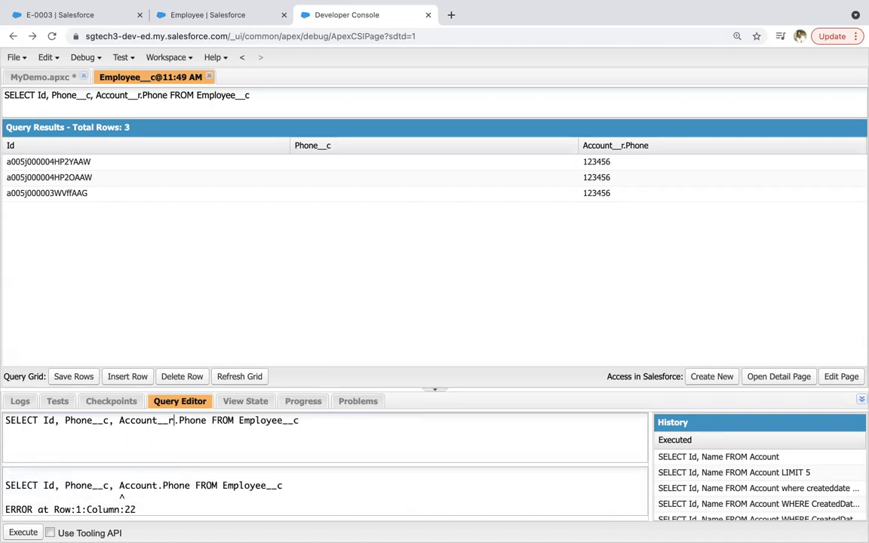
{"action": "double_click", "coordinate": [192, 419]}
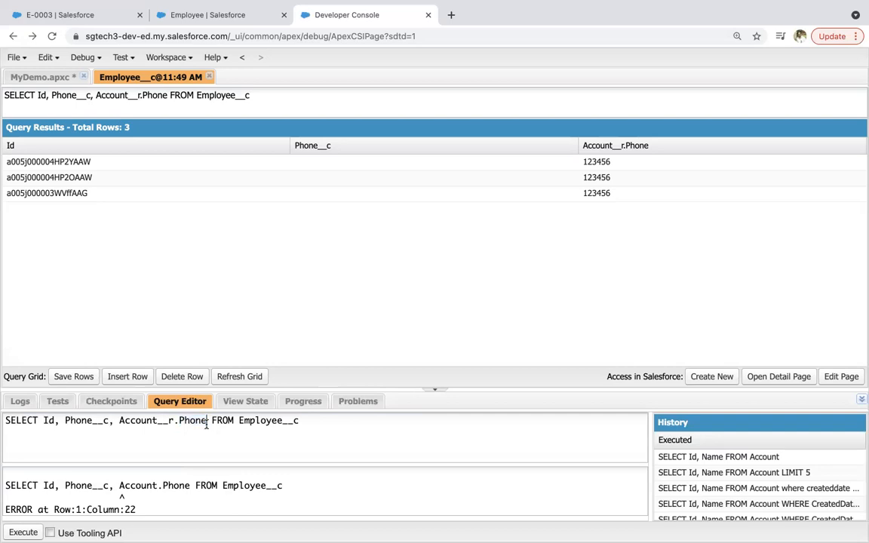
{"action": "mouse_move", "coordinate": [209, 425]}
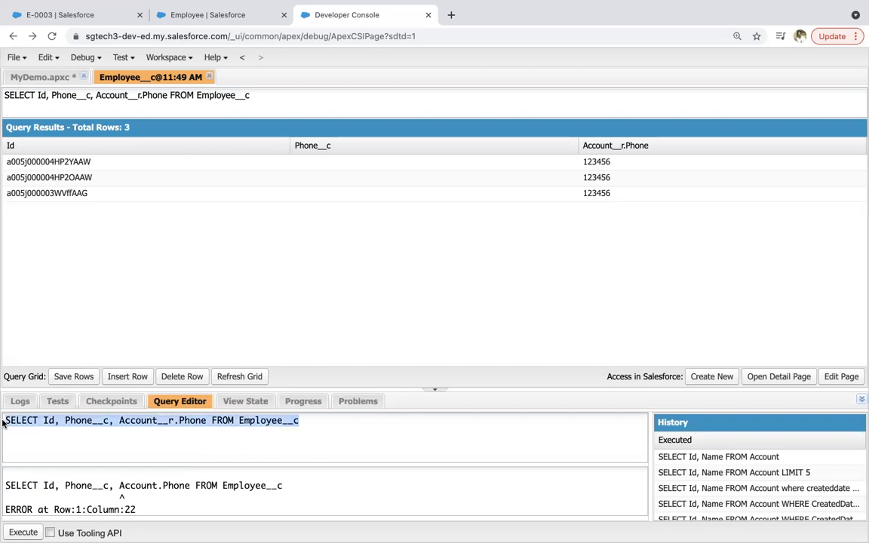
{"action": "mouse_move", "coordinate": [239, 389]}
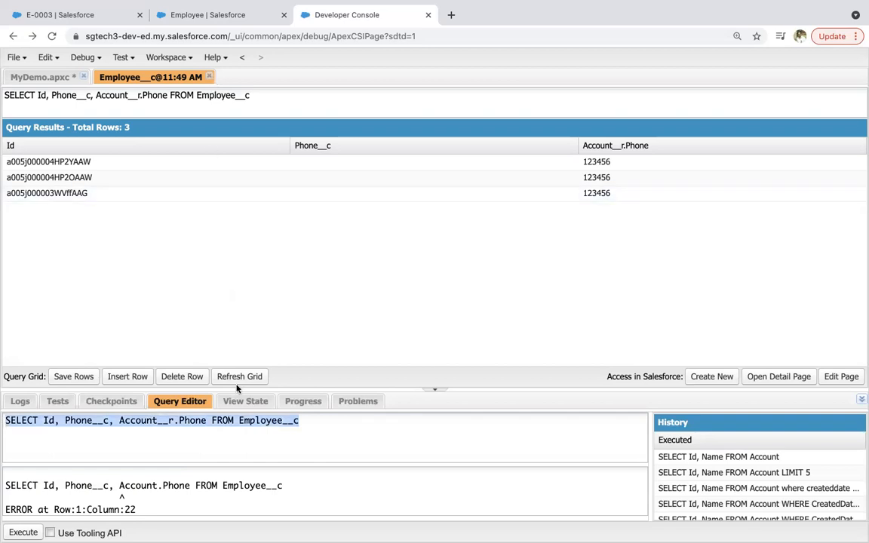
{"action": "mouse_move", "coordinate": [308, 205]}
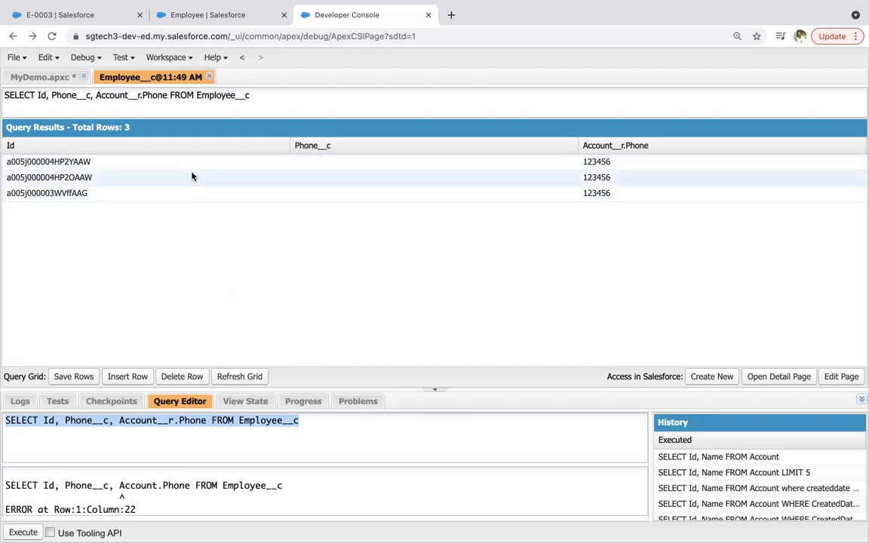
{"action": "mouse_move", "coordinate": [335, 179]}
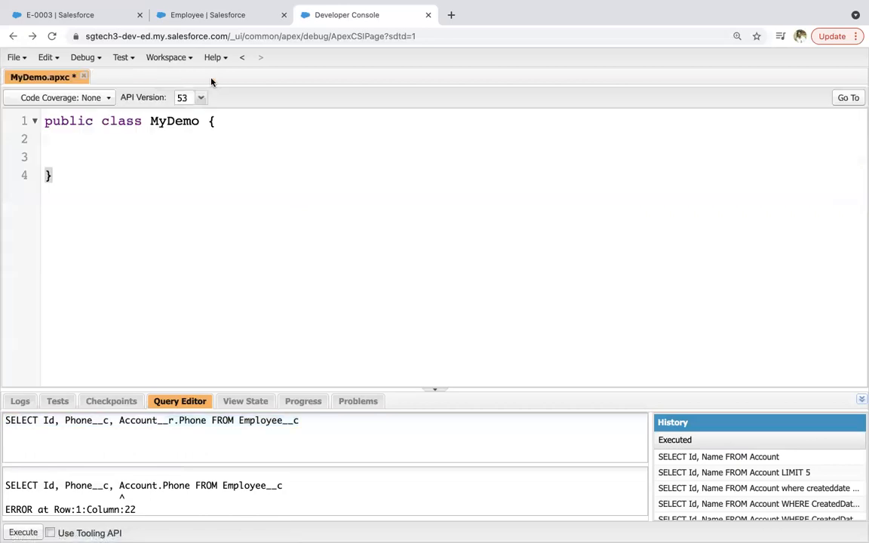
Step: Declare public static void copyAccontPhoneToEmp() querying Id, Phone__c, Account__r.Phone into List<Employee__c> empList
{"action": "type", "text": "pu"}
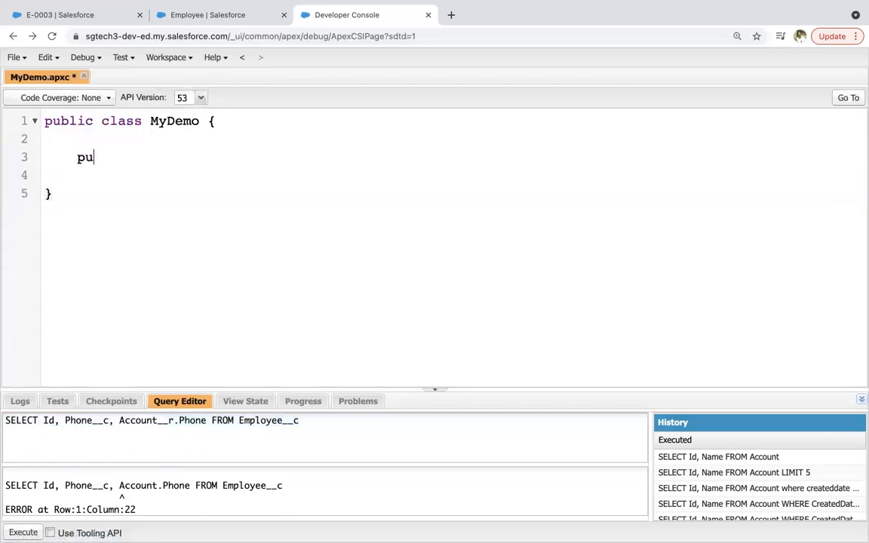
{"action": "type", "text": "blic static void"}
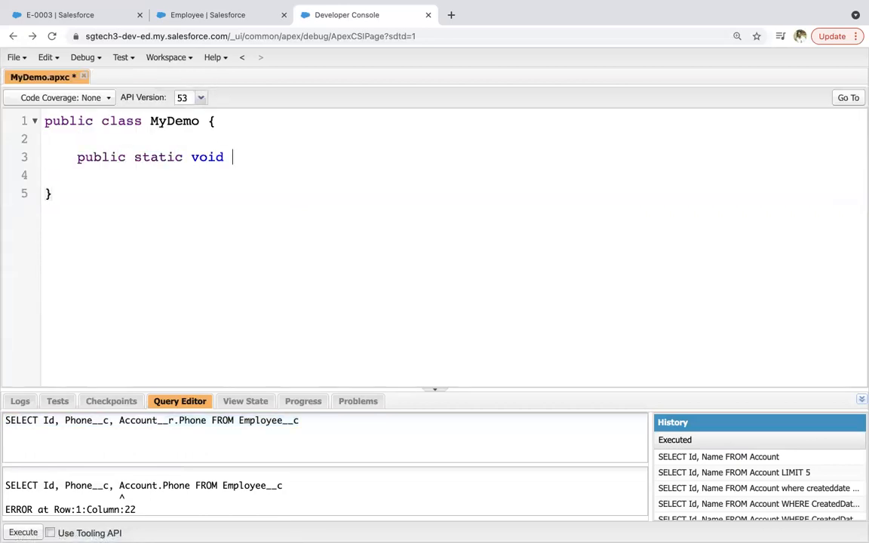
{"action": "type", "text": "cop"}
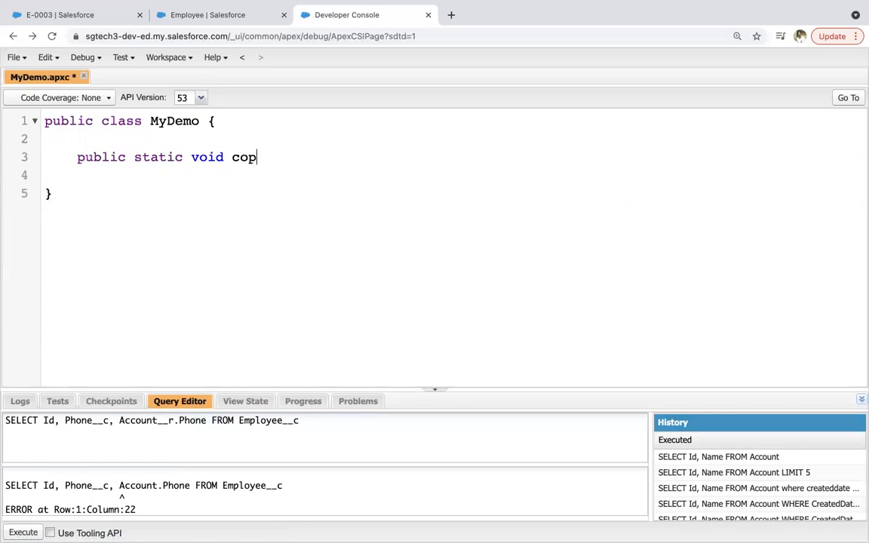
{"action": "type", "text": "yAccontPhon"}
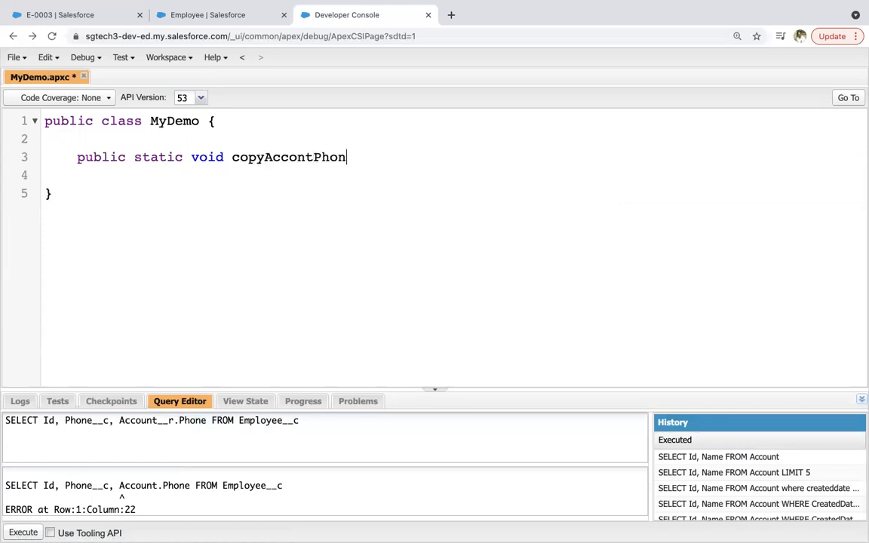
{"action": "type", "text": "eToEmp"}
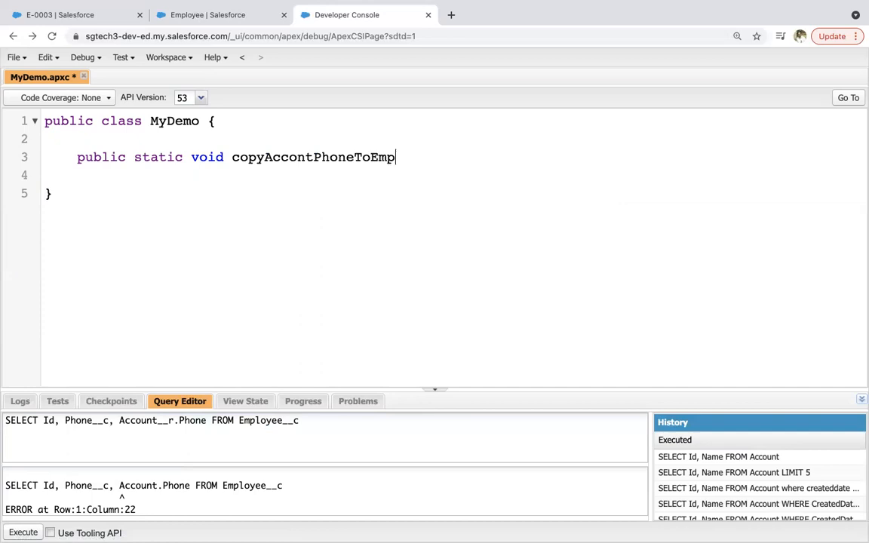
{"action": "type", "text": "(){"}
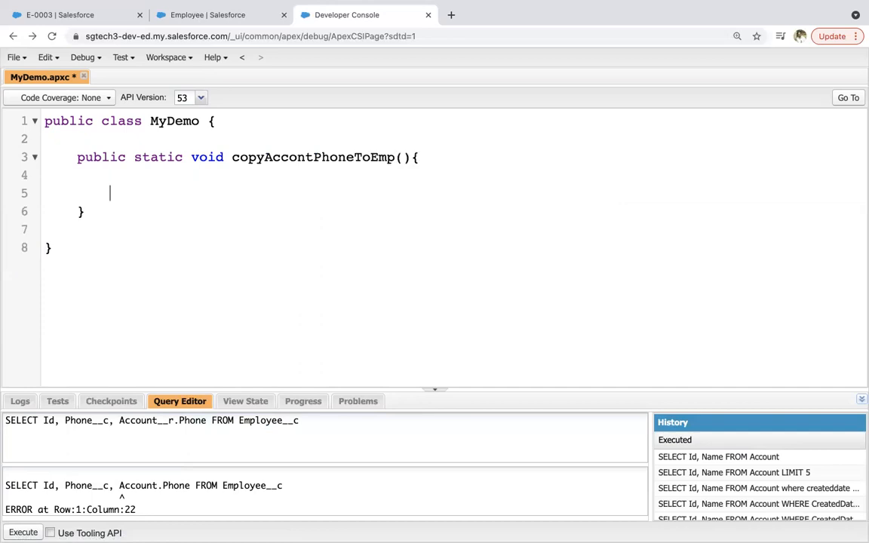
{"action": "type", "text": "List<Emplo"}
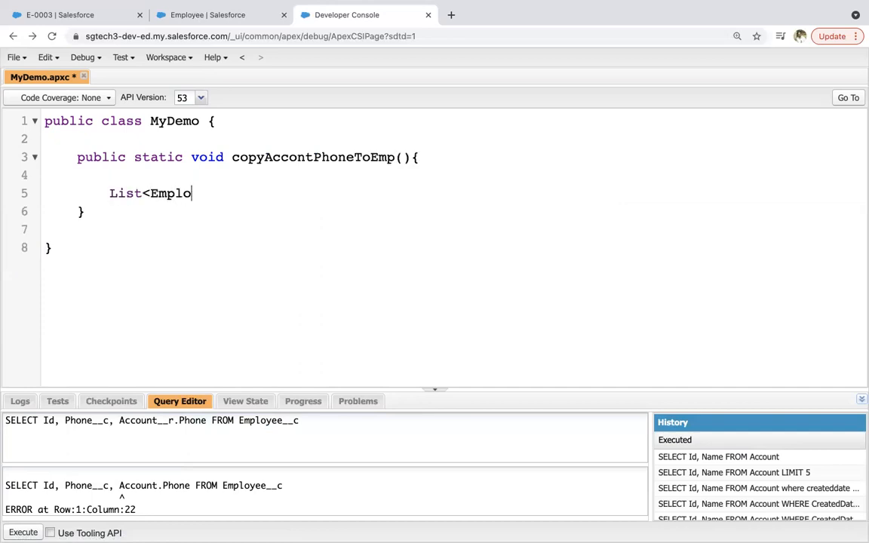
{"action": "type", "text": "yee__c>"}
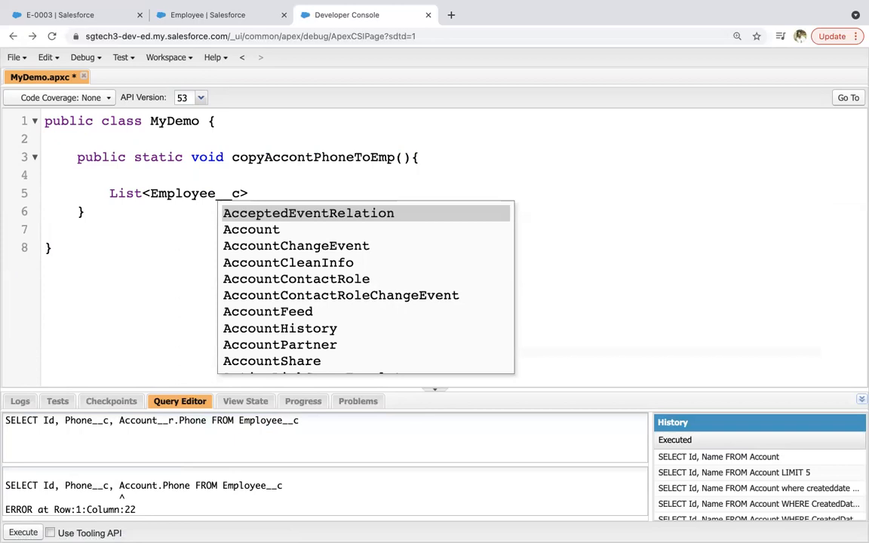
{"action": "type", "text": "empList = ["}
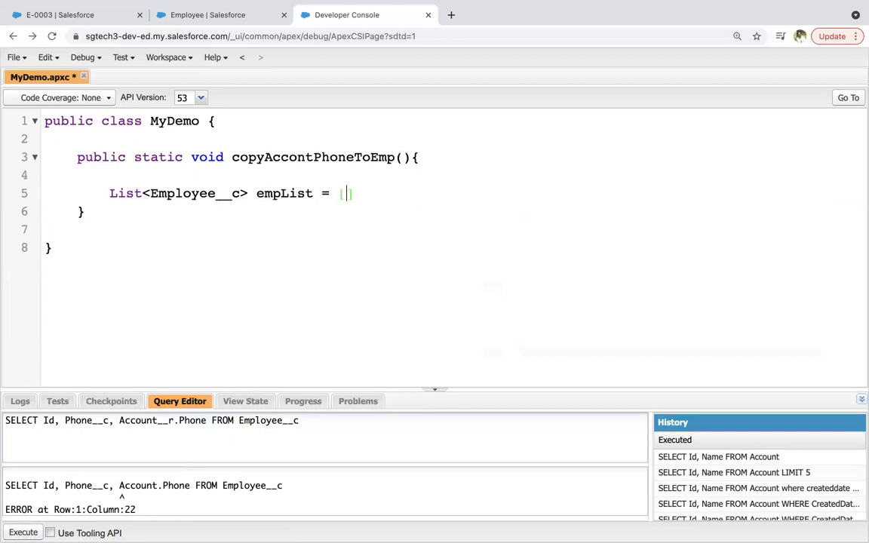
{"action": "type", "text": "SELECT Id, Phone__c, Account__r.Phone FROM Employee__c];"}
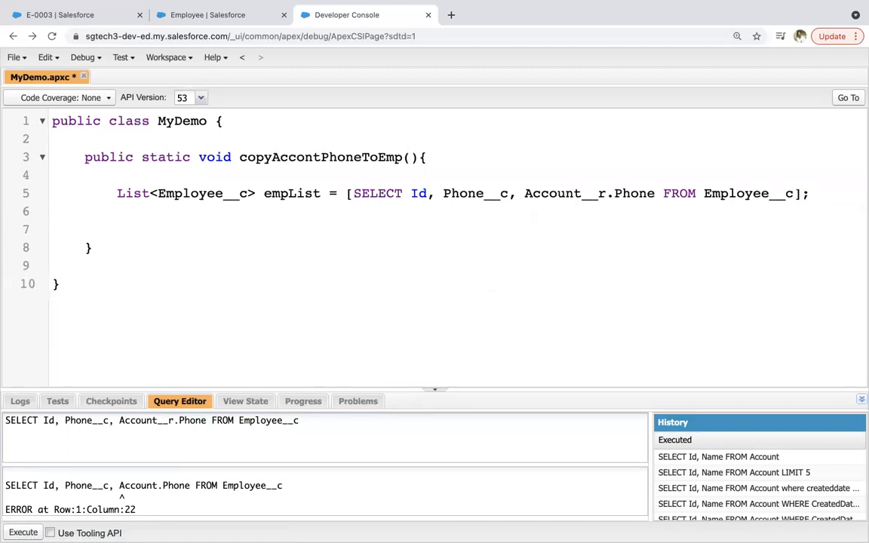
Step: Add an if(!empList.isEmpty()) check wrapping a for(Employee__c emp : empList) loop
{"action": "type", "text": "if(1"}
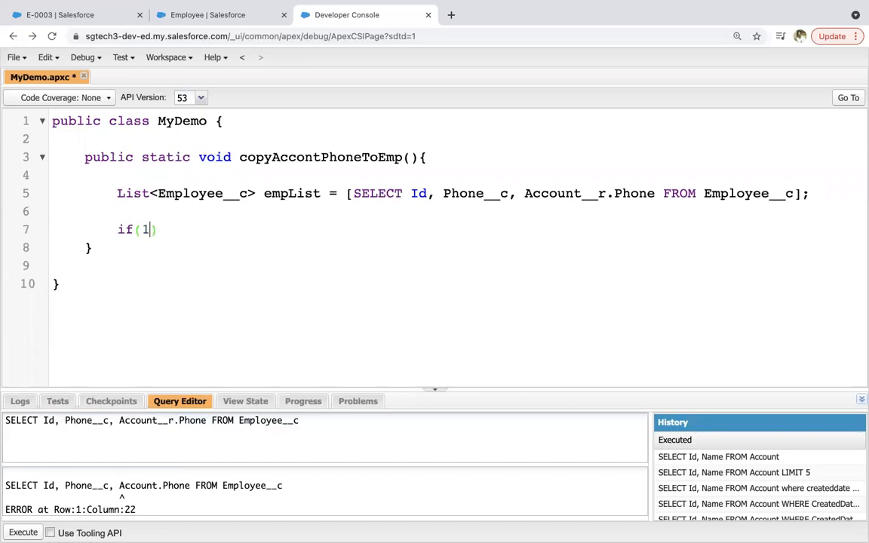
{"action": "type", "text": "!"}
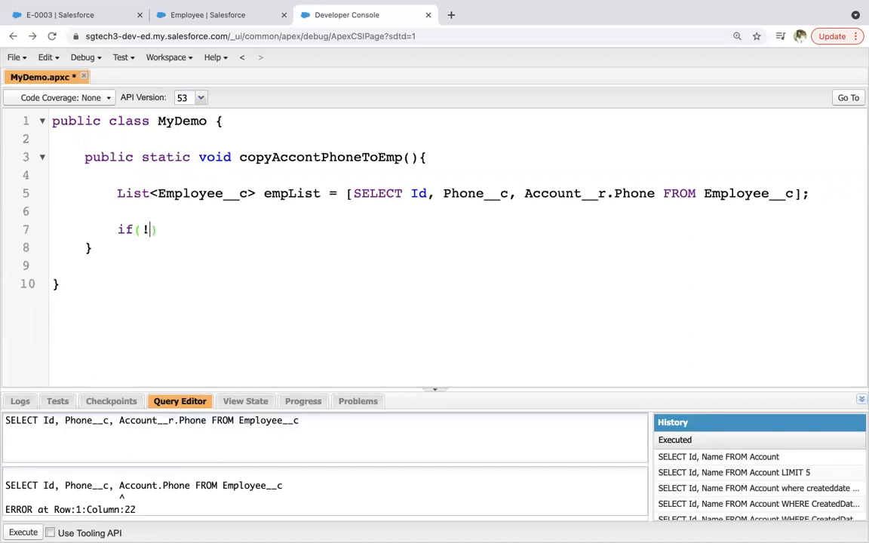
{"action": "type", "text": "empList.isEmpty()"}
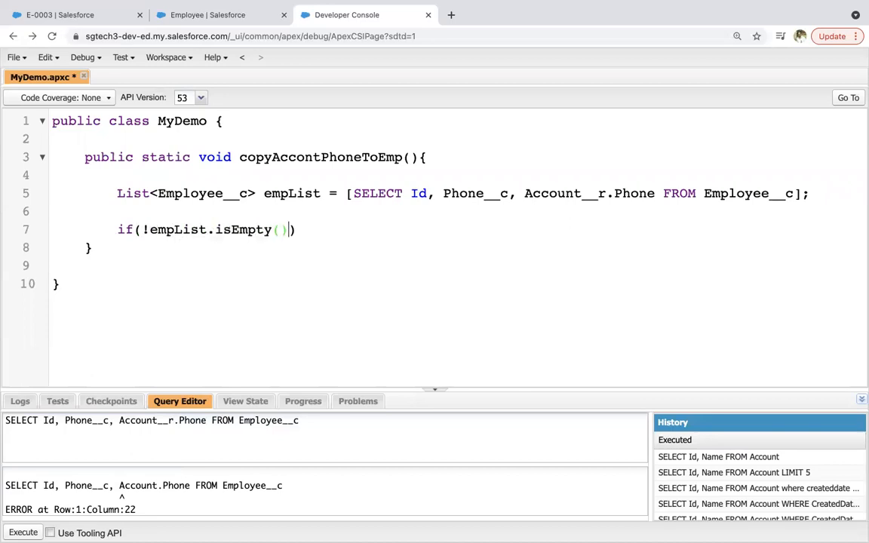
{"action": "type", "text": "{"}
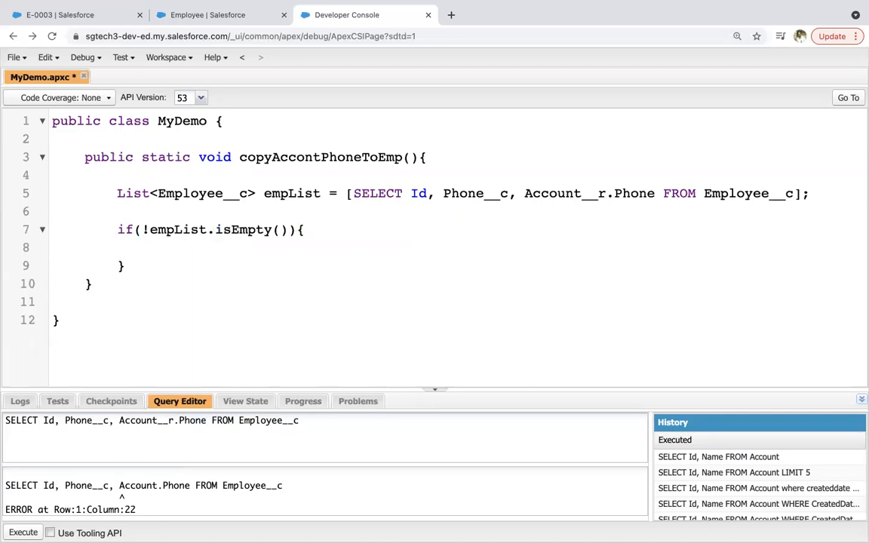
{"action": "type", "text": "for(emp)"}
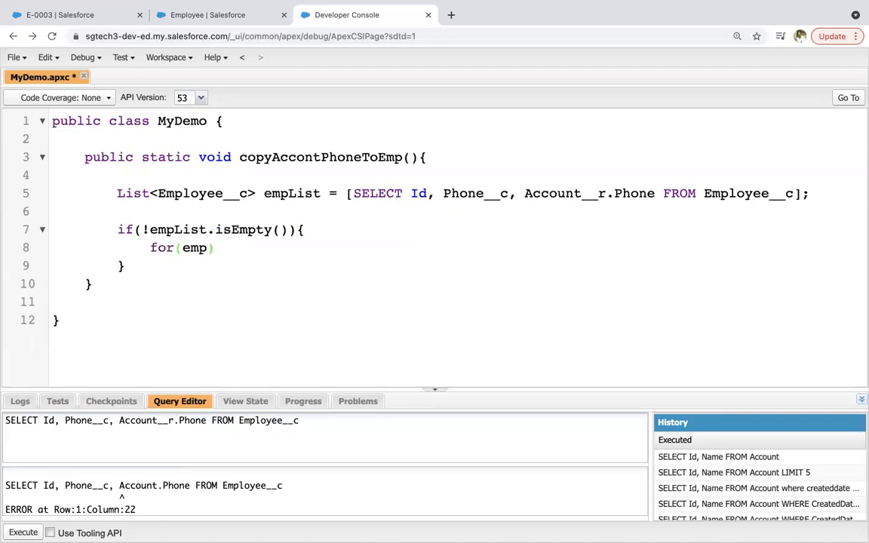
{"action": "type", "text": "Employee"}
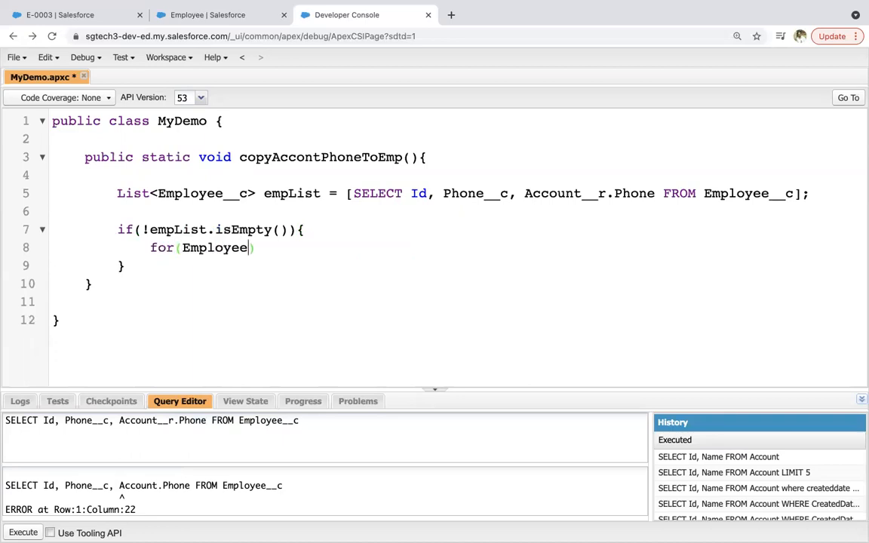
{"action": "type", "text": "__c"}
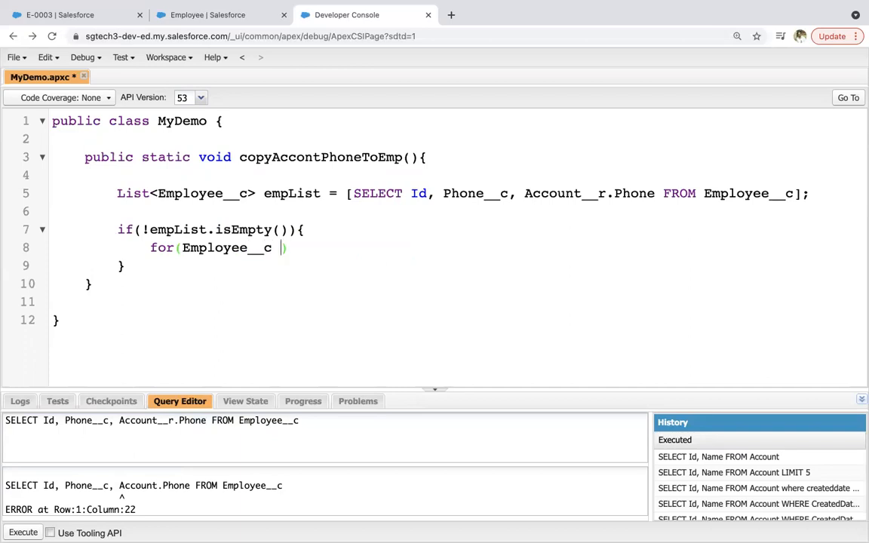
{"action": "type", "text": "emp :"}
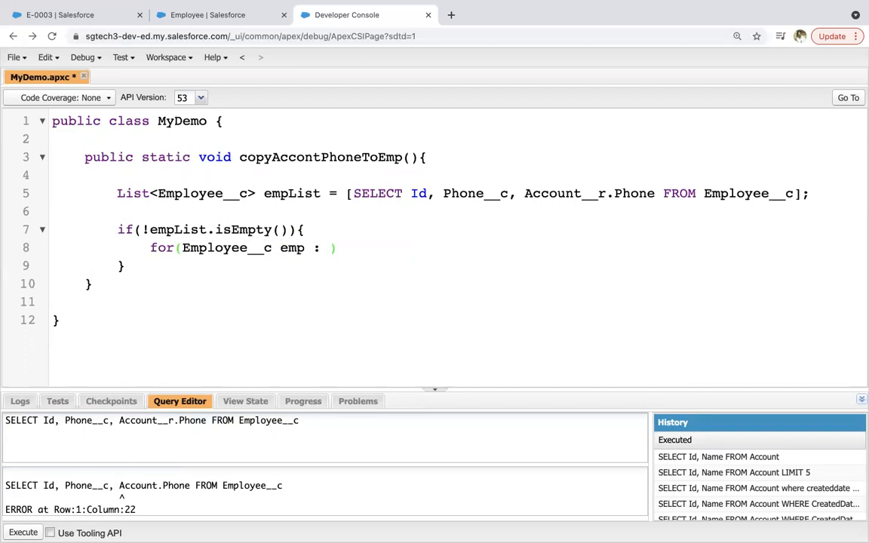
{"action": "type", "text": "empList"}
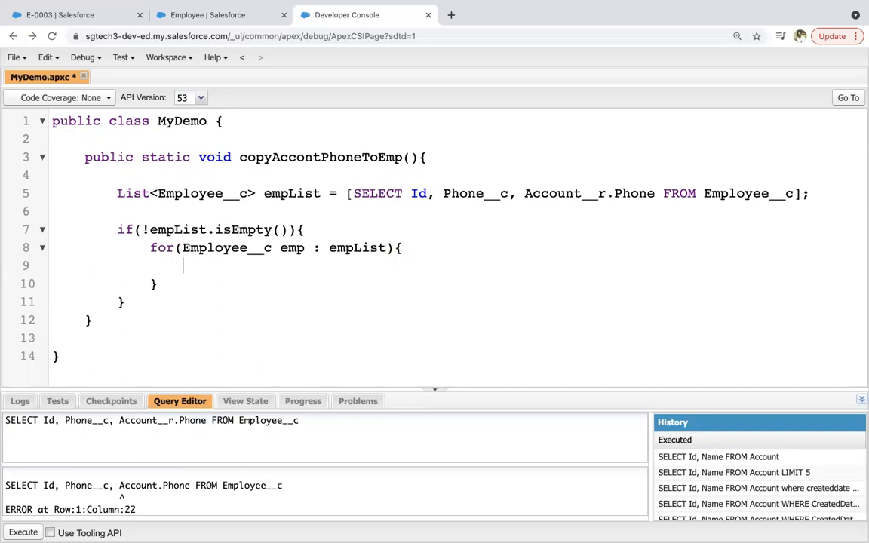
Step: Inside the loop, add the condition if(emp.Phone__c == null){
{"action": "type", "text": "if"}
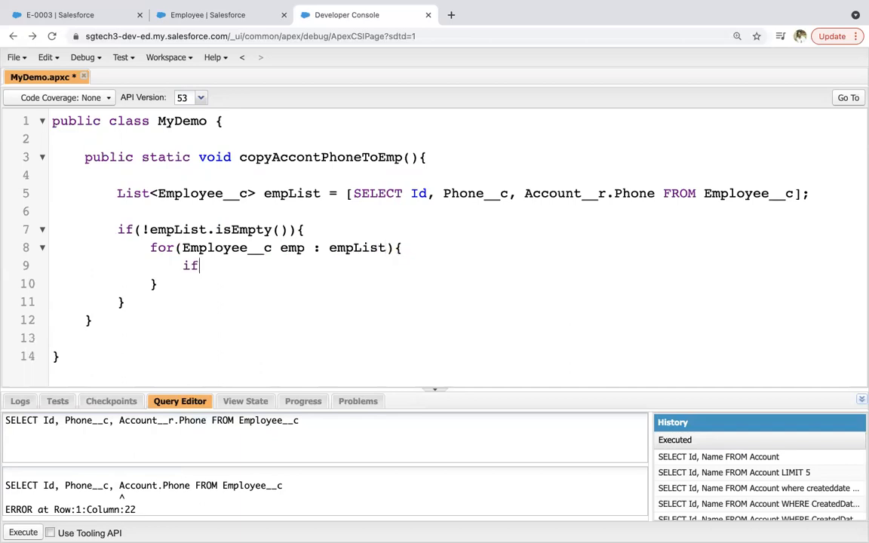
{"action": "type", "text": "()"}
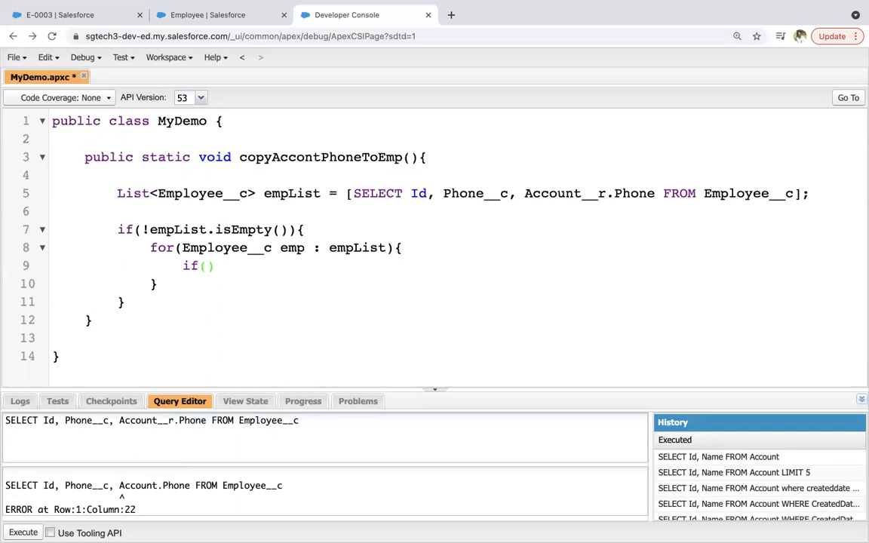
{"action": "left_click", "coordinate": [208, 266]}
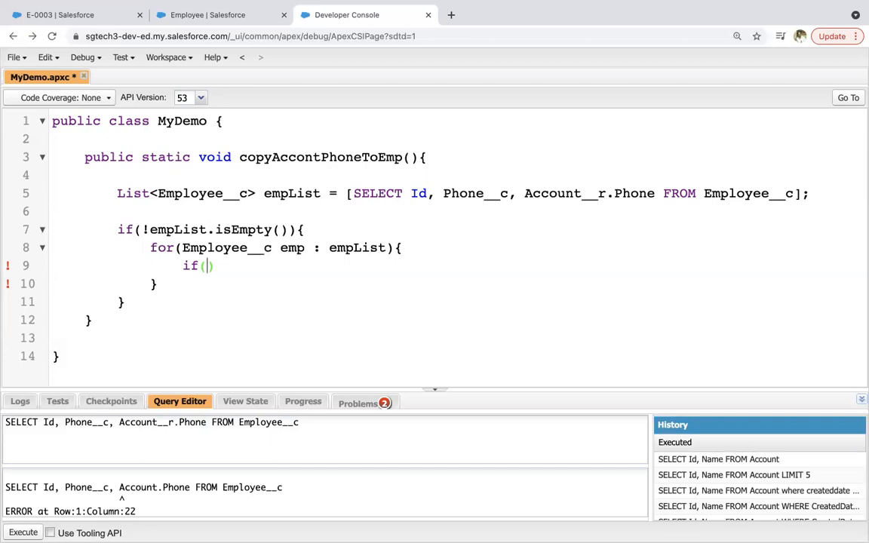
{"action": "type", "text": "emp."}
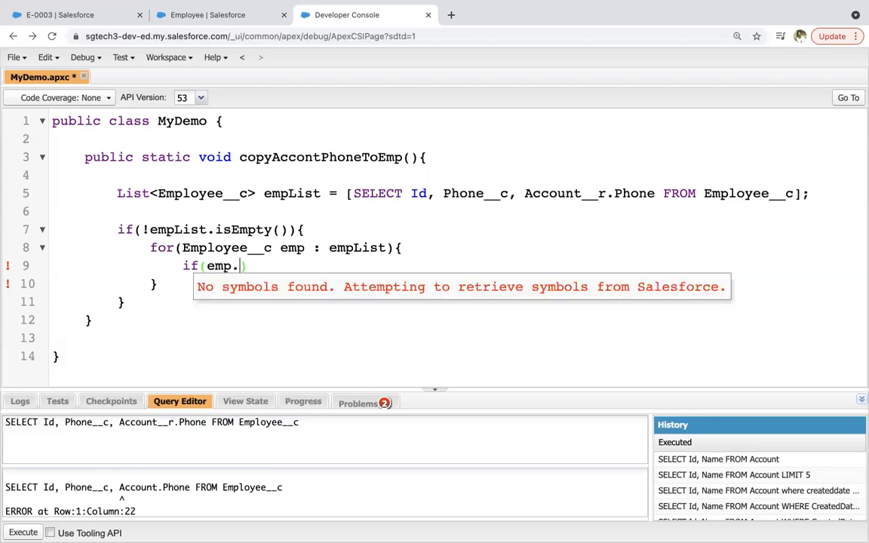
{"action": "type", "text": "Phone__"}
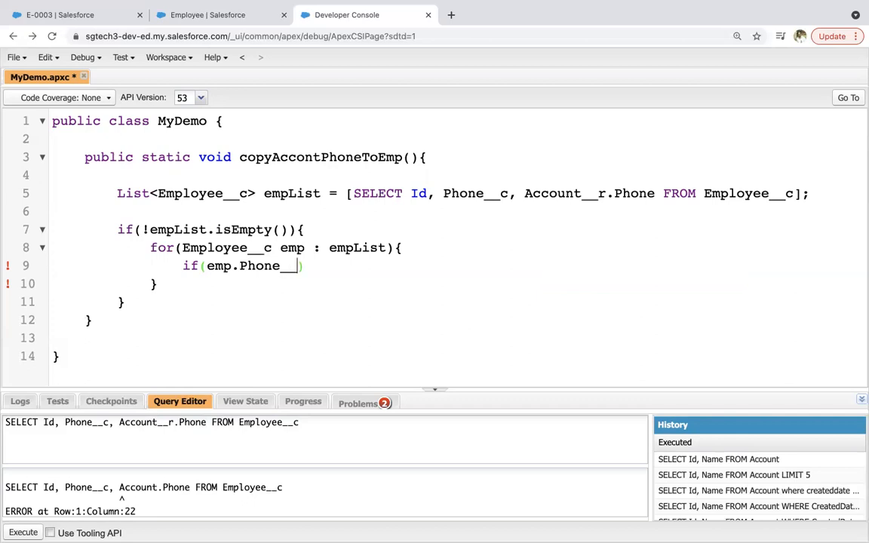
{"action": "type", "text": "=="}
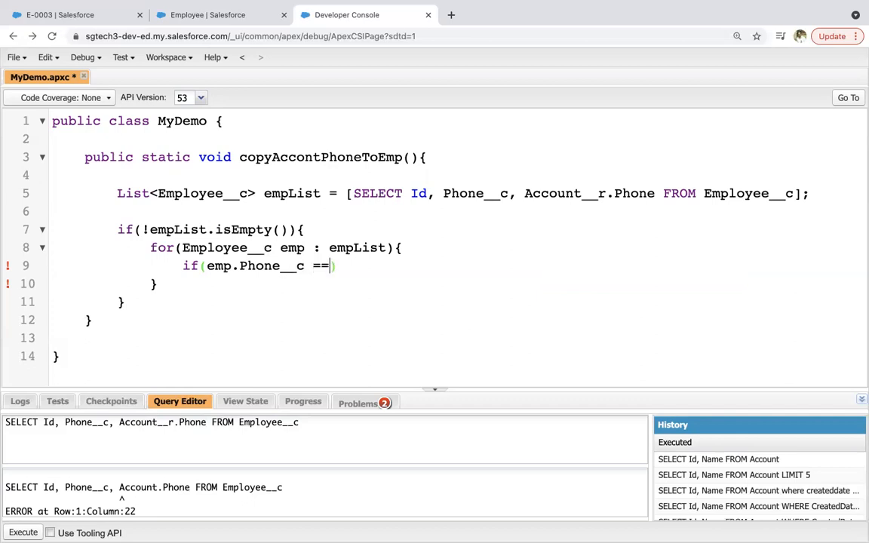
{"action": "type", "text": "nu"}
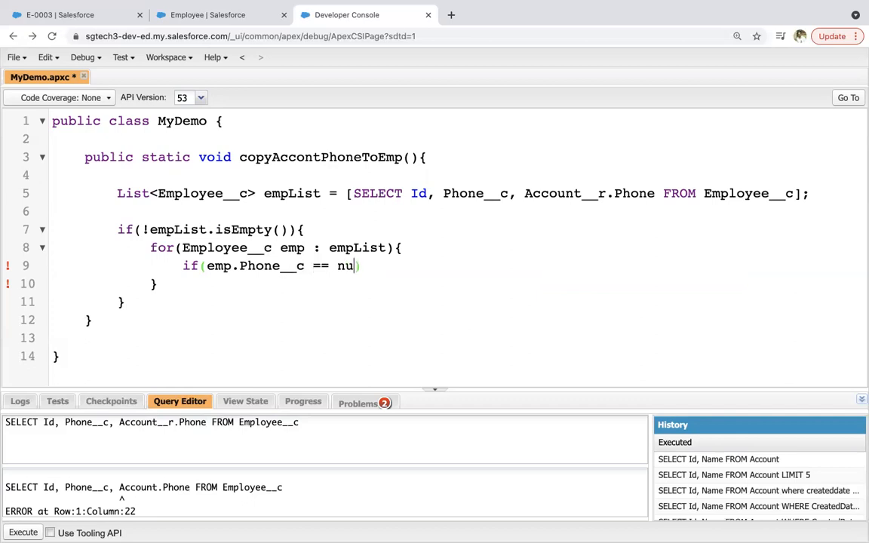
{"action": "type", "text": "ll){"}
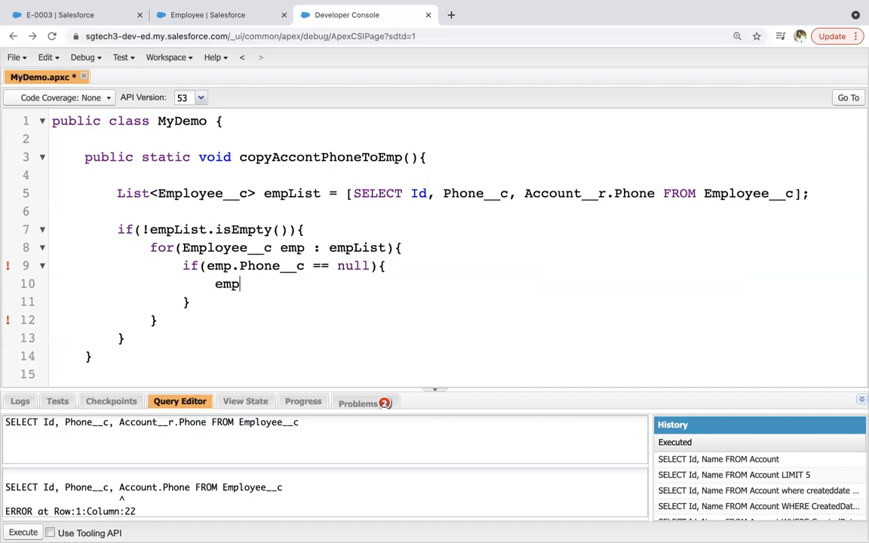
Step: Assign emp.Phone__c = emp.Account__r.Phone inside that condition
{"action": "type", "text": ".Phone__c ="}
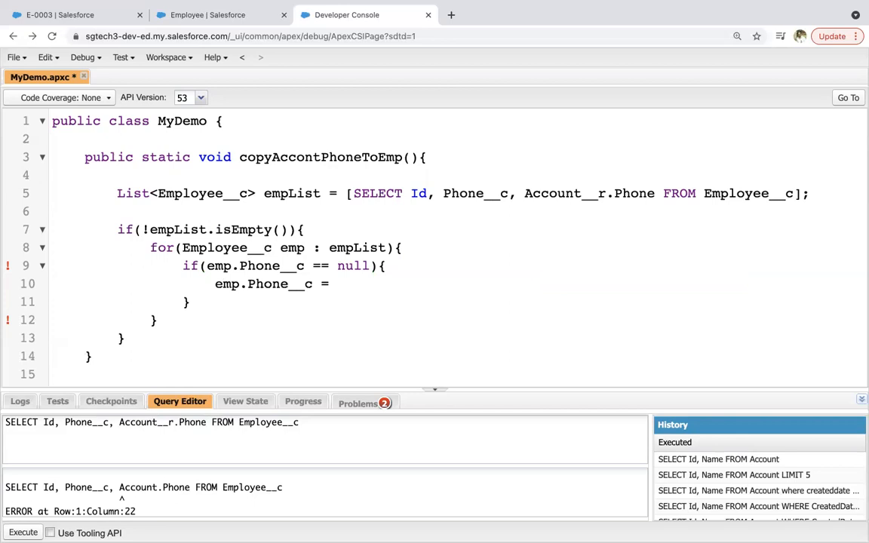
{"action": "type", "text": "emp."}
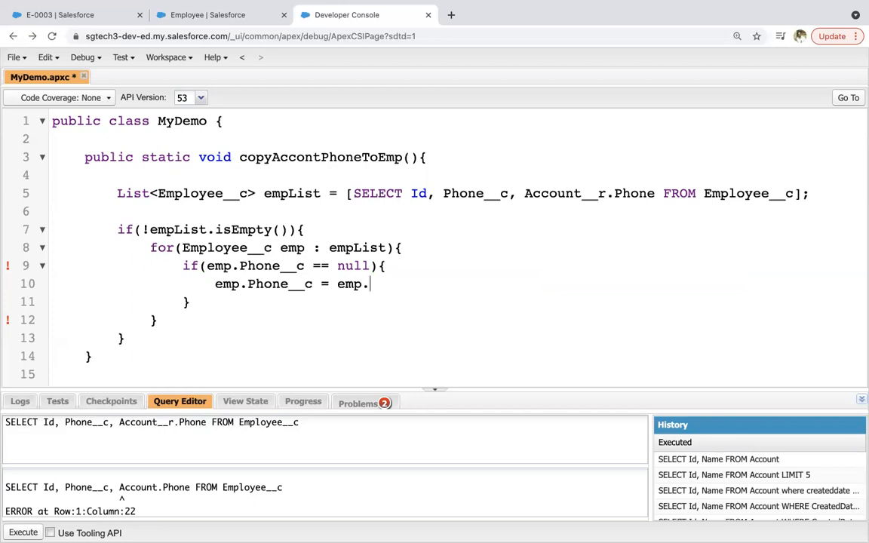
{"action": "type", "text": "Account__"}
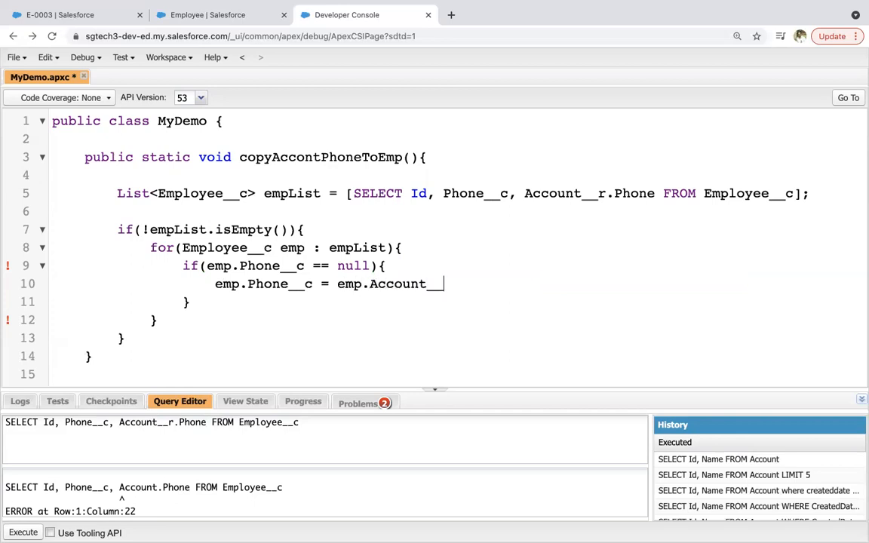
{"action": "type", "text": "r.Phone;"}
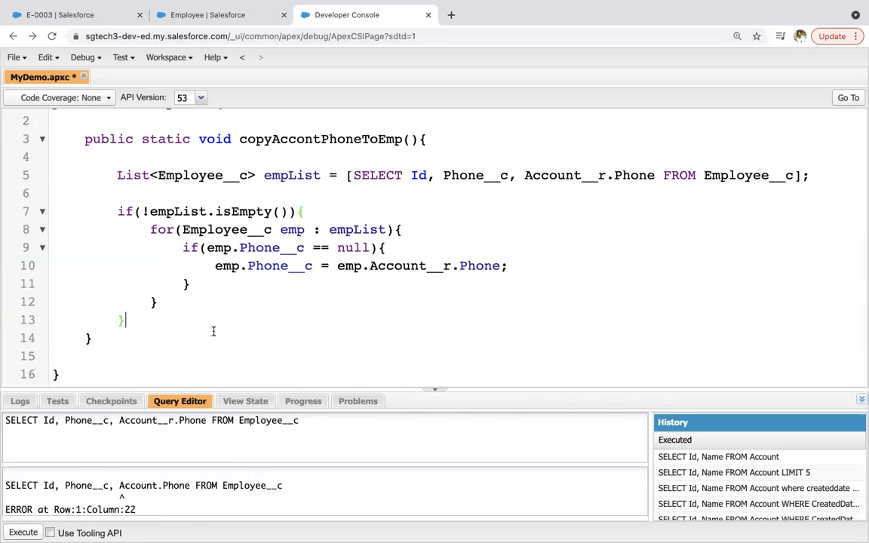
Step: After the loop, add if(!empList.isEmpty()){ update empList; }
{"action": "type", "text": "if()"}
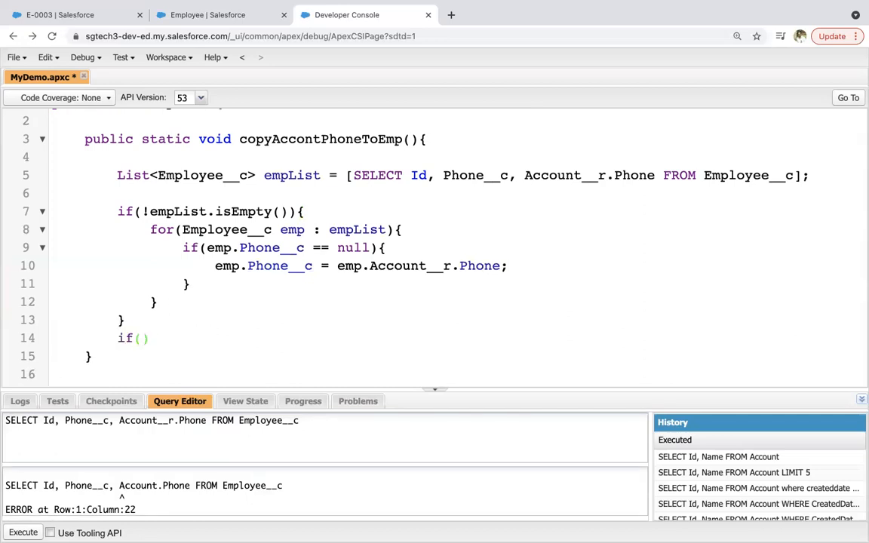
{"action": "type", "text": "!empList"}
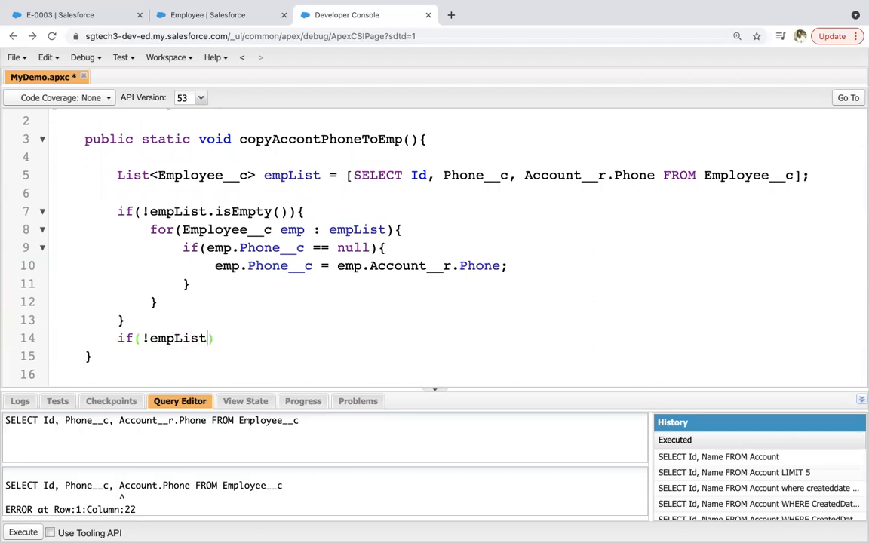
{"action": "type", "text": ".isEmpty("}
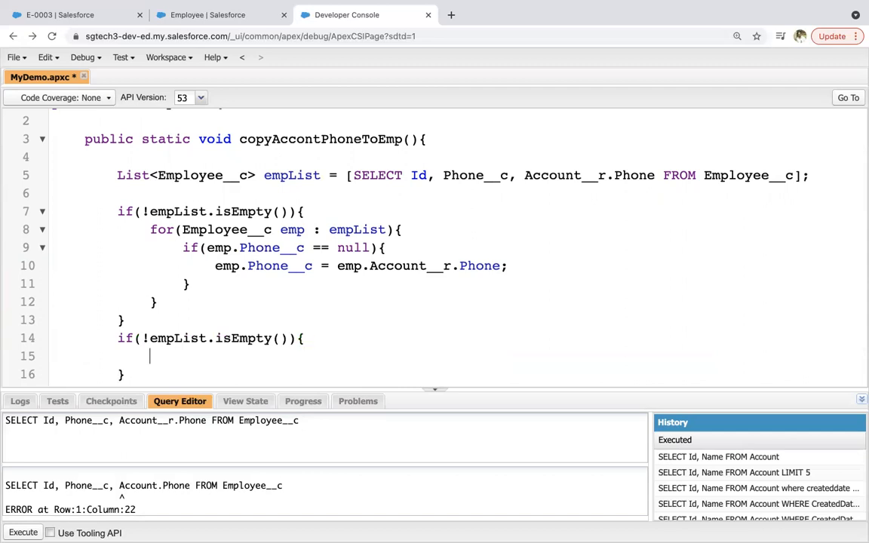
{"action": "type", "text": "update"}
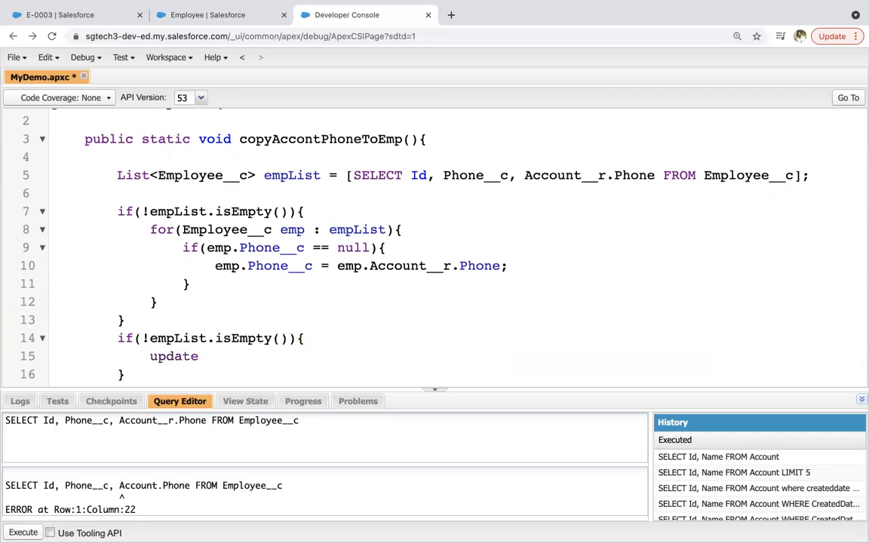
{"action": "type", "text": "empList;"}
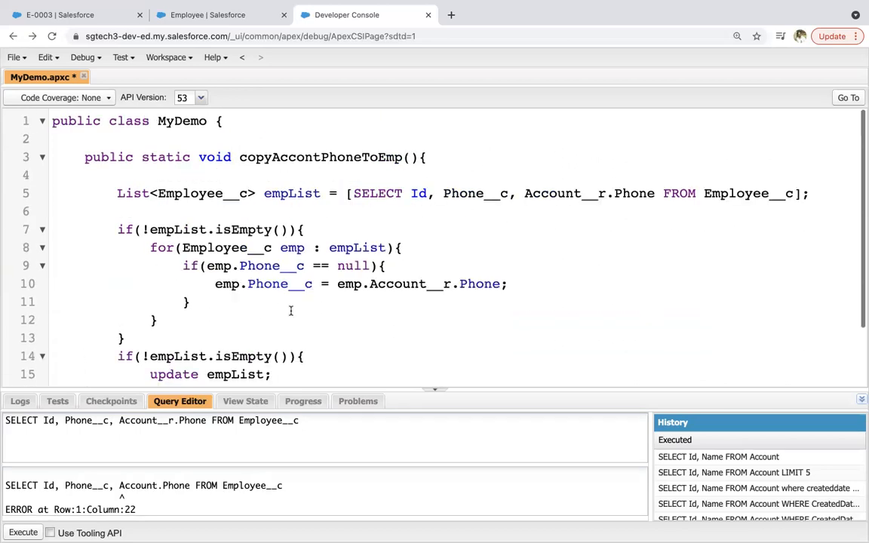
{"action": "mouse_move", "coordinate": [392, 326]}
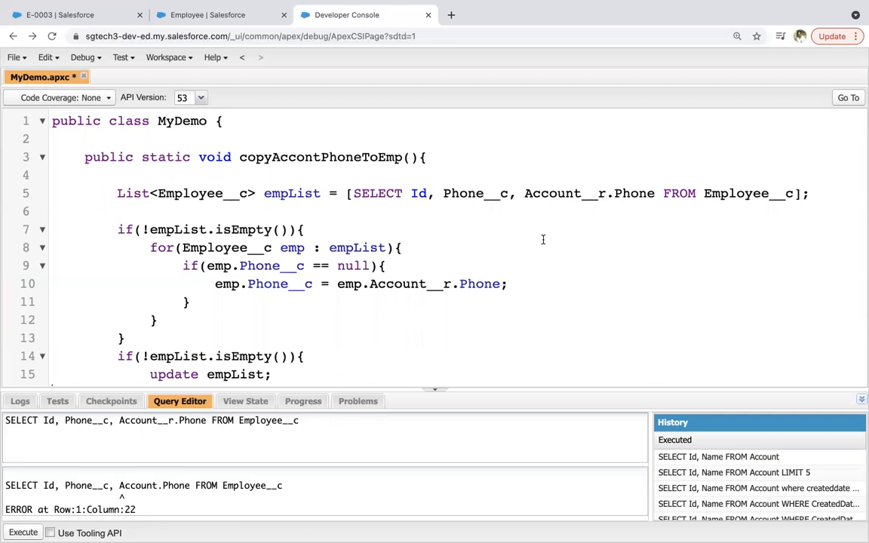
{"action": "mouse_move", "coordinate": [546, 235]}
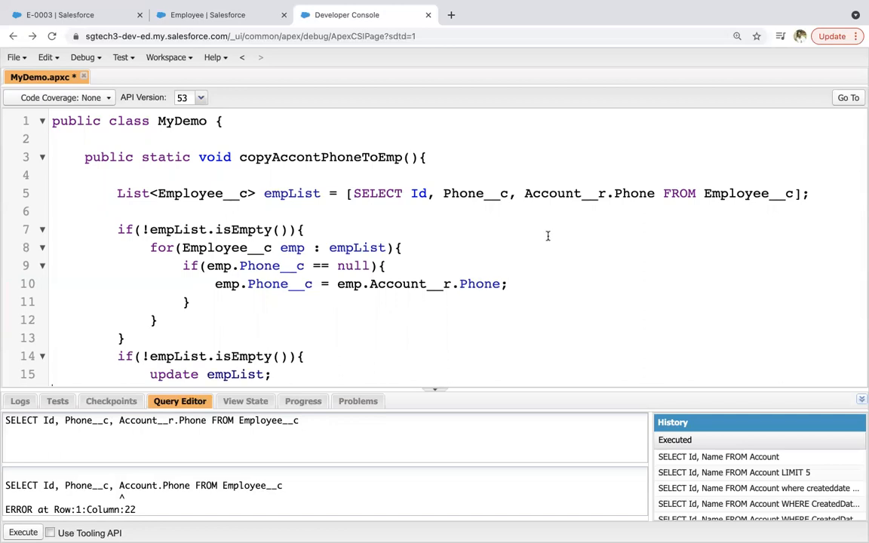
{"action": "mouse_move", "coordinate": [587, 203]}
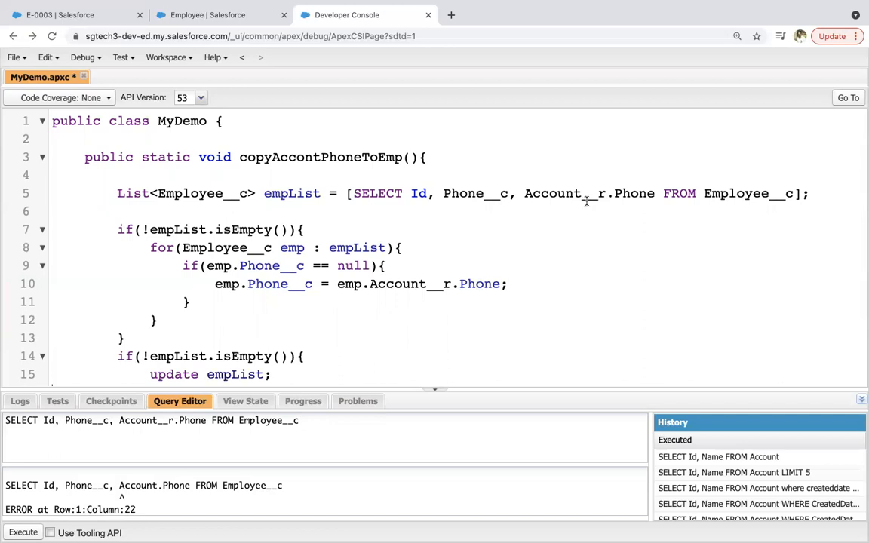
Step: Save the MyDemo class with Ctrl+S
{"action": "double_click", "coordinate": [552, 193]}
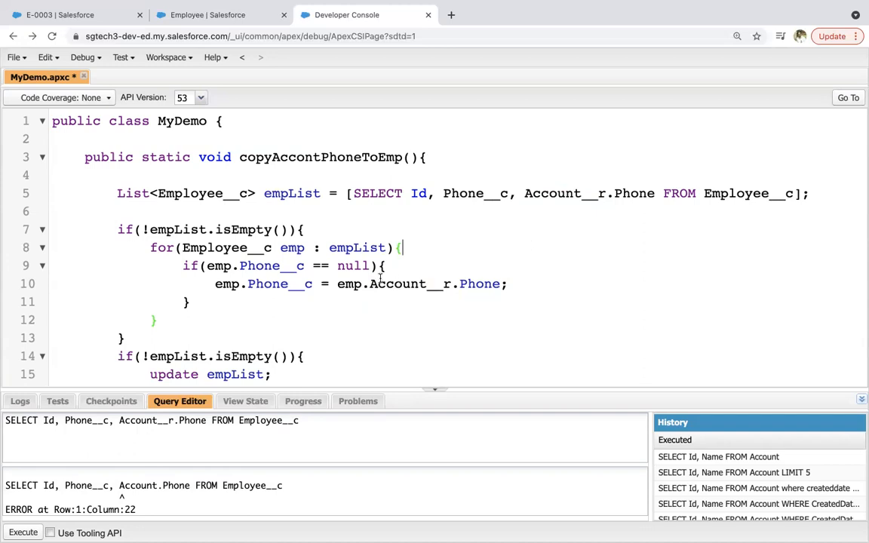
{"action": "scroll", "scroll_direction": "down", "scroll_amount": 3}
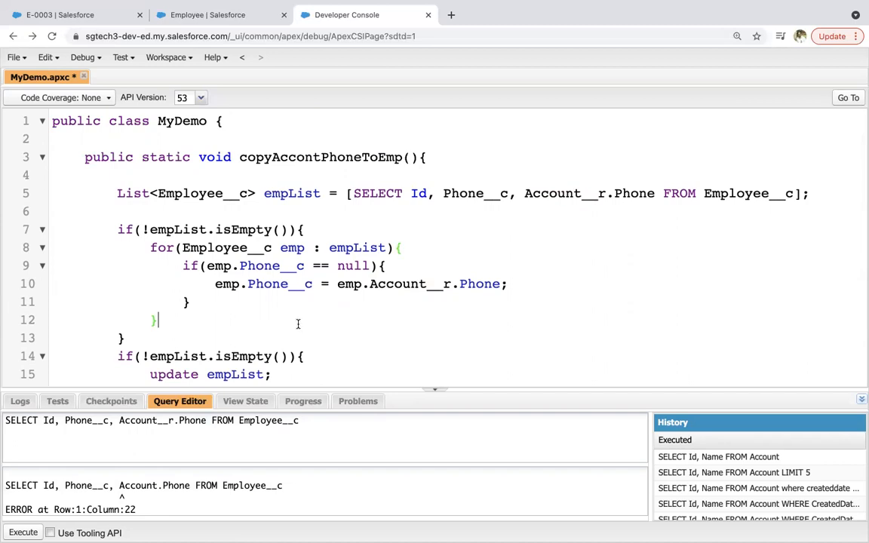
{"action": "key", "text": "ctrl+s"}
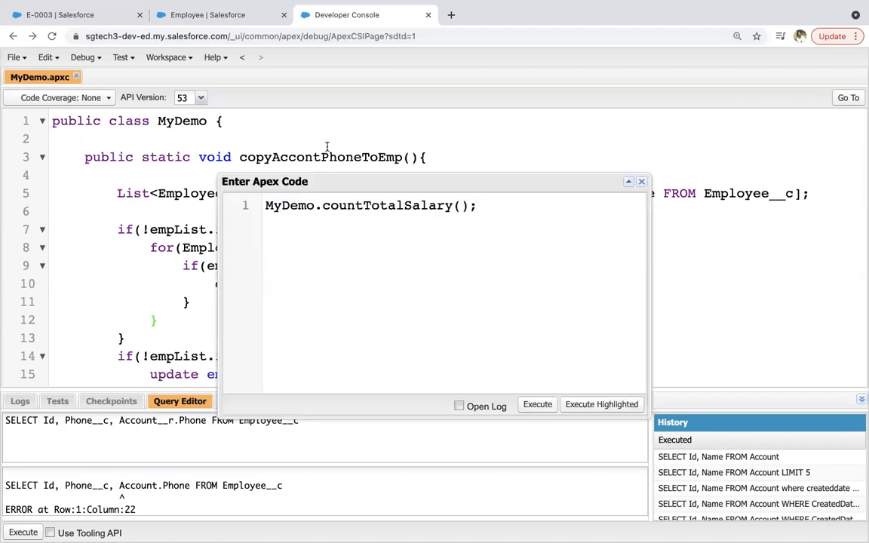
Step: Run MyDemo.copyAccontPhoneToEmp(); as anonymous Apex, replacing the old method call
{"action": "double_click", "coordinate": [320, 157]}
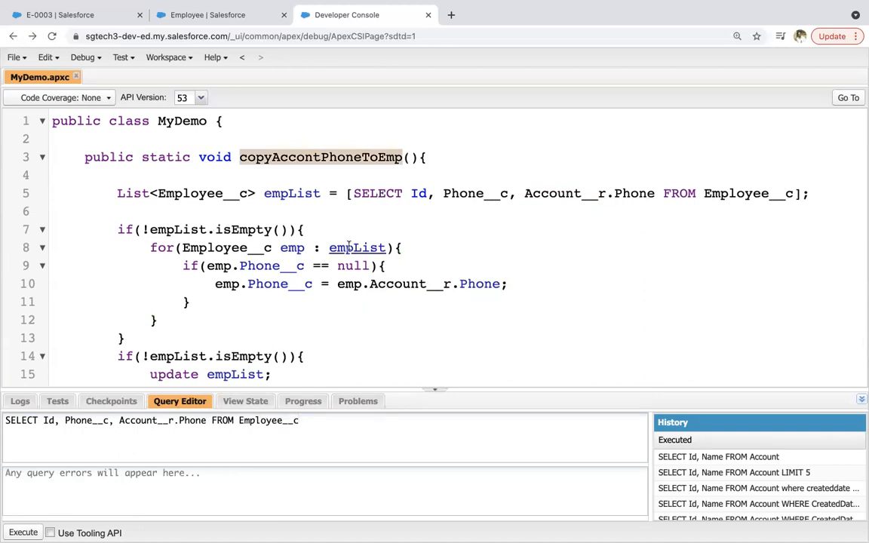
Step: Rerun the Employee query showing all three Phone__c values as 123456, then return to MyDemo.apxc
{"action": "left_click", "coordinate": [23, 533]}
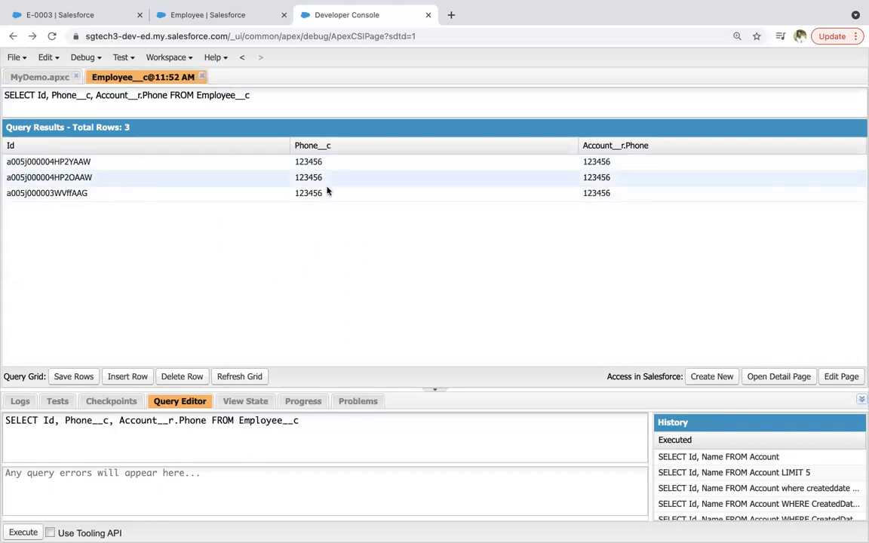
{"action": "left_click", "coordinate": [619, 161]}
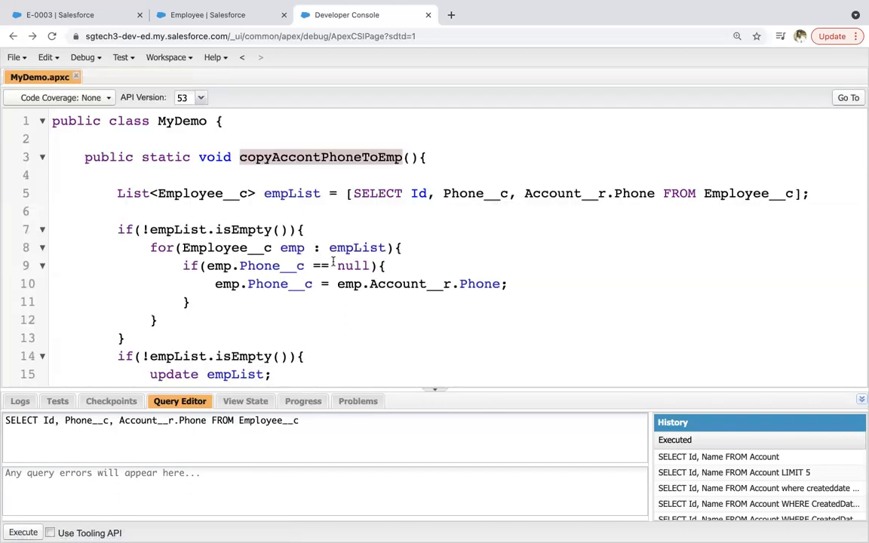
{"action": "left_click", "coordinate": [359, 310]}
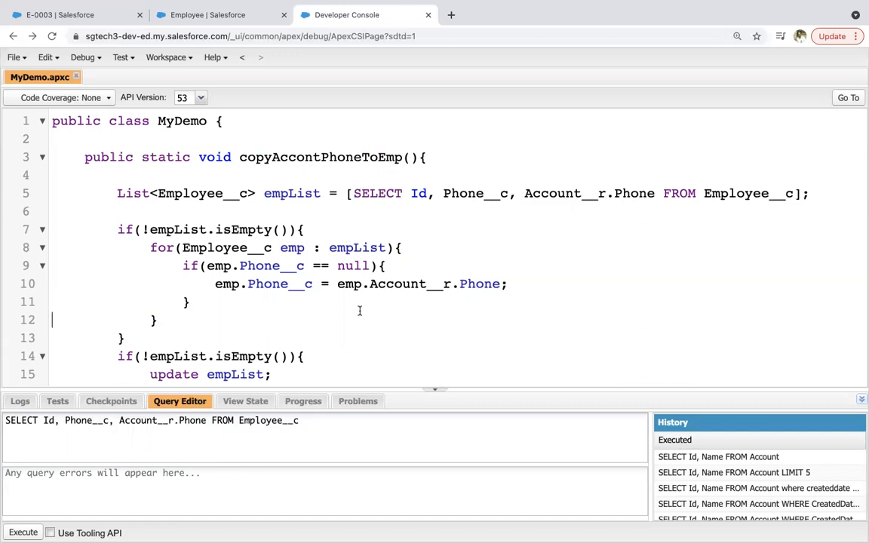
{"action": "scroll", "scroll_direction": "down", "scroll_amount": 3}
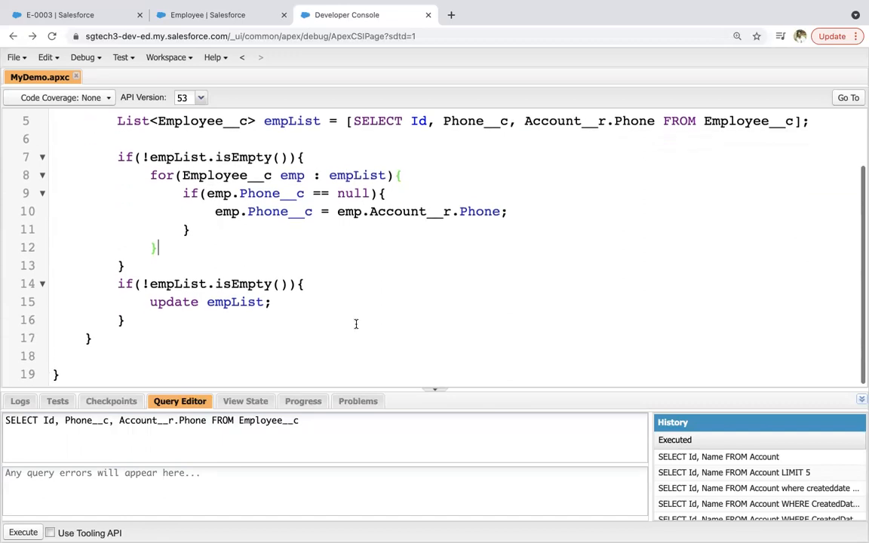